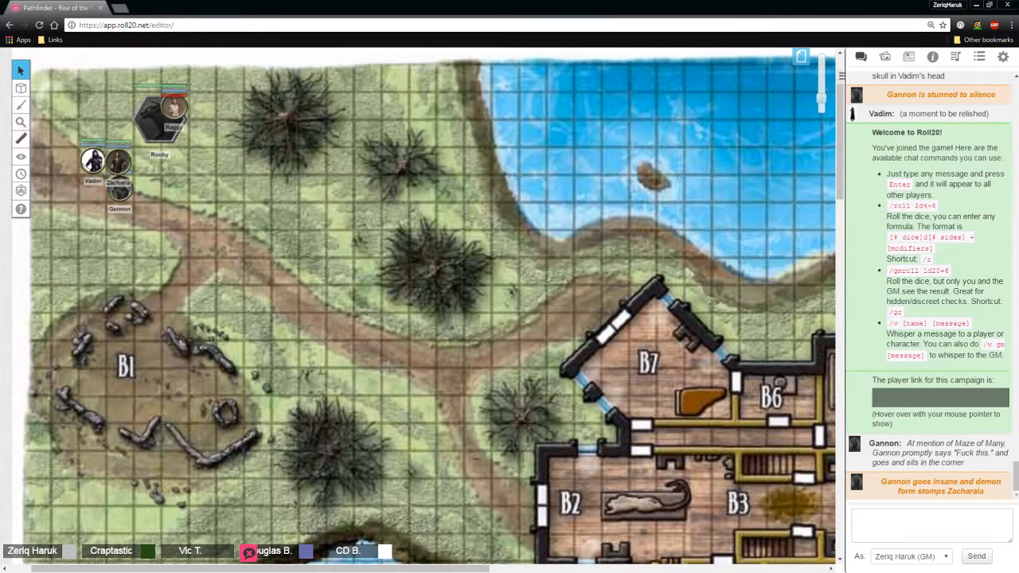
Reveal the three latest player initiative rolls of 1, 7 and 28 in the chat
scroll(down, 3)
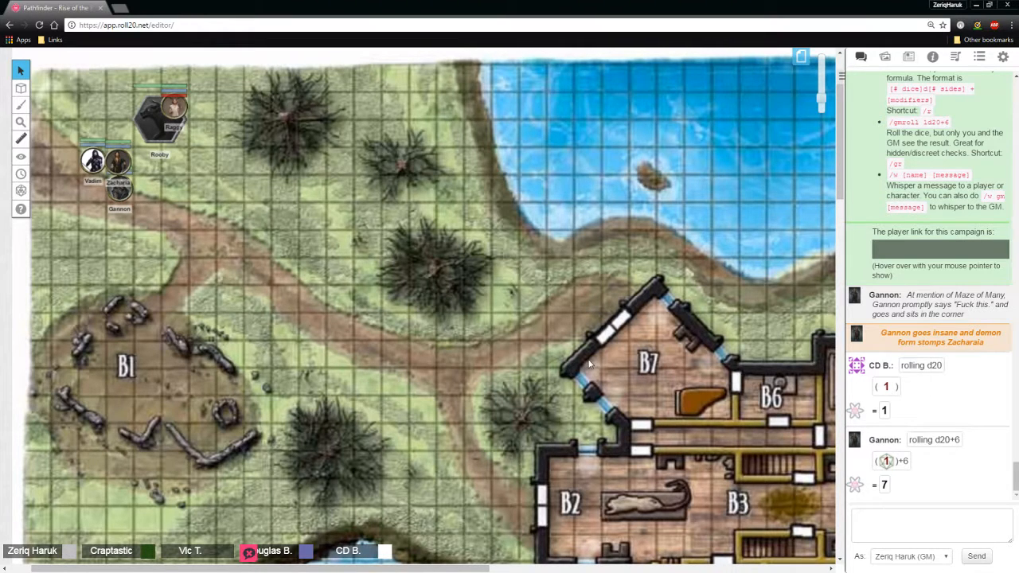
click(899, 526)
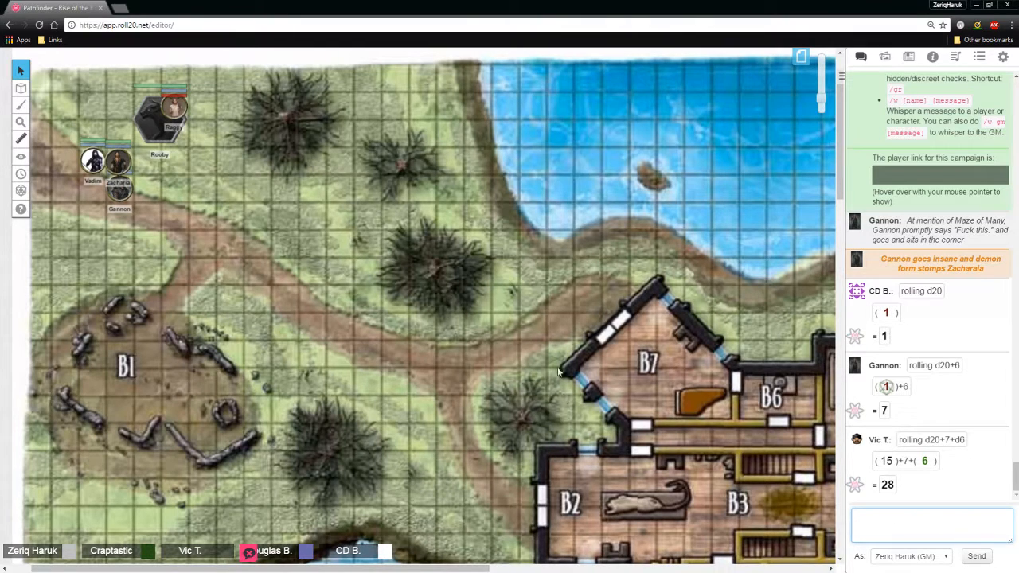
mouse_move(552, 332)
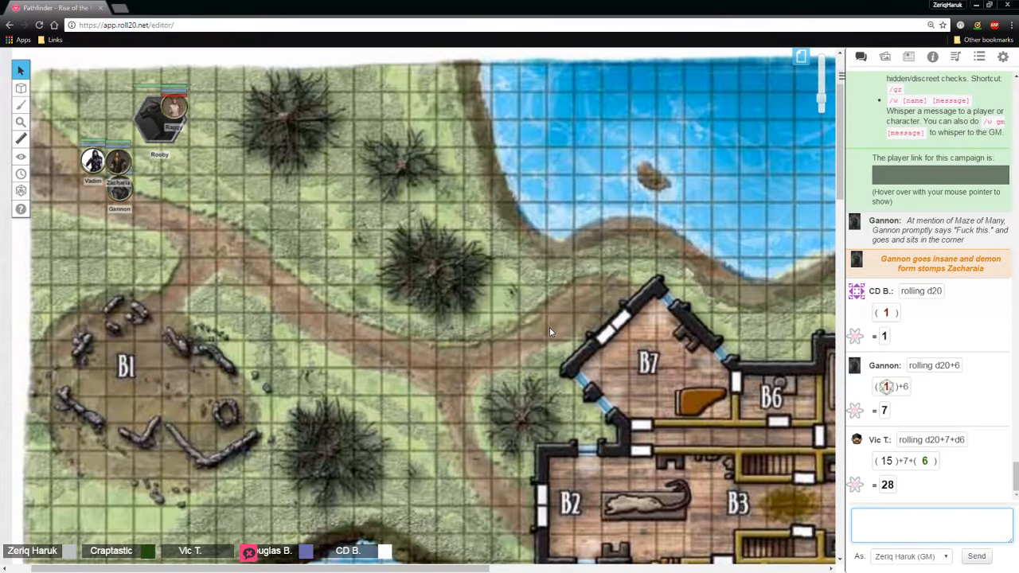
mouse_move(478, 284)
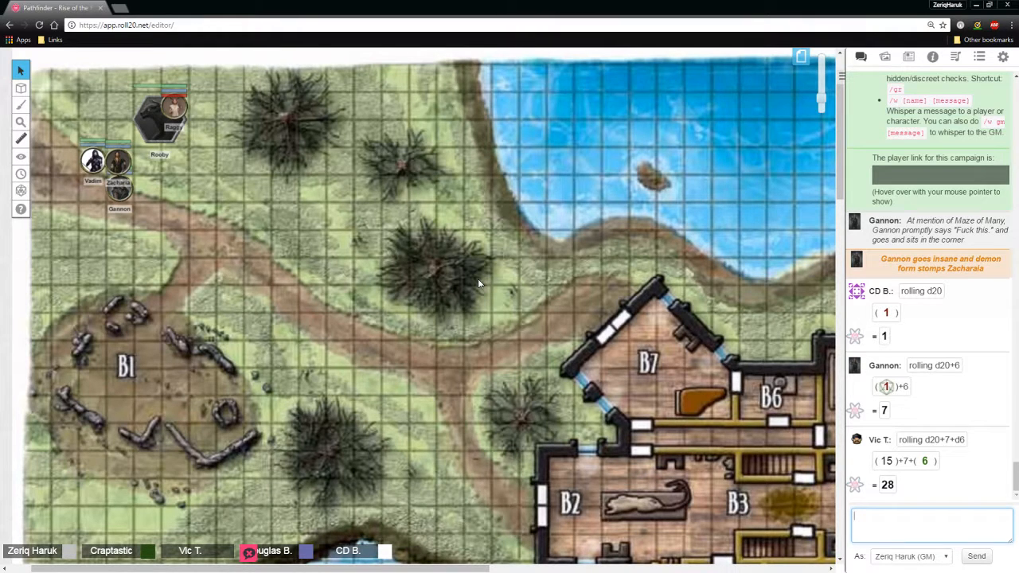
mouse_move(460, 278)
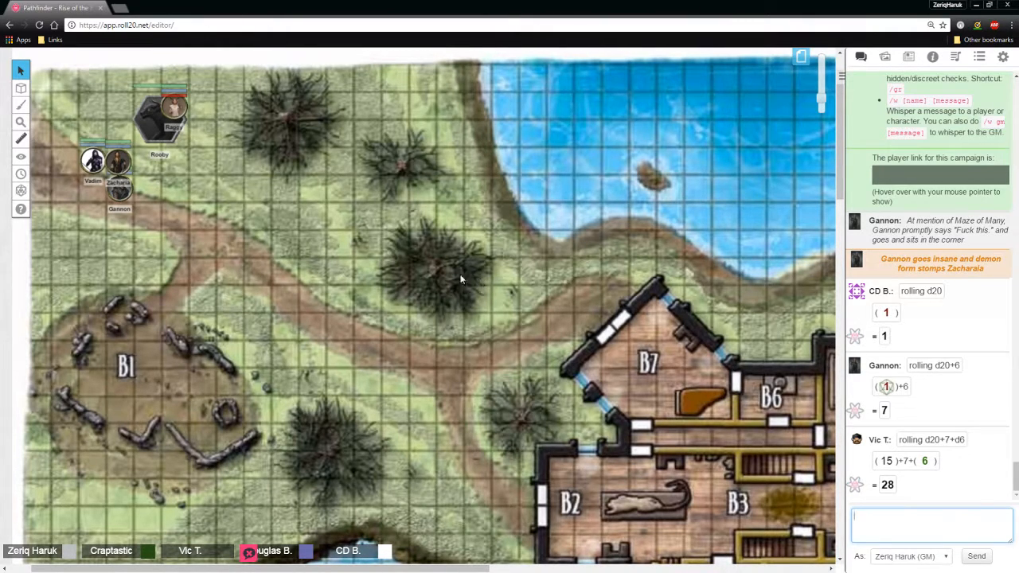
mouse_move(461, 280)
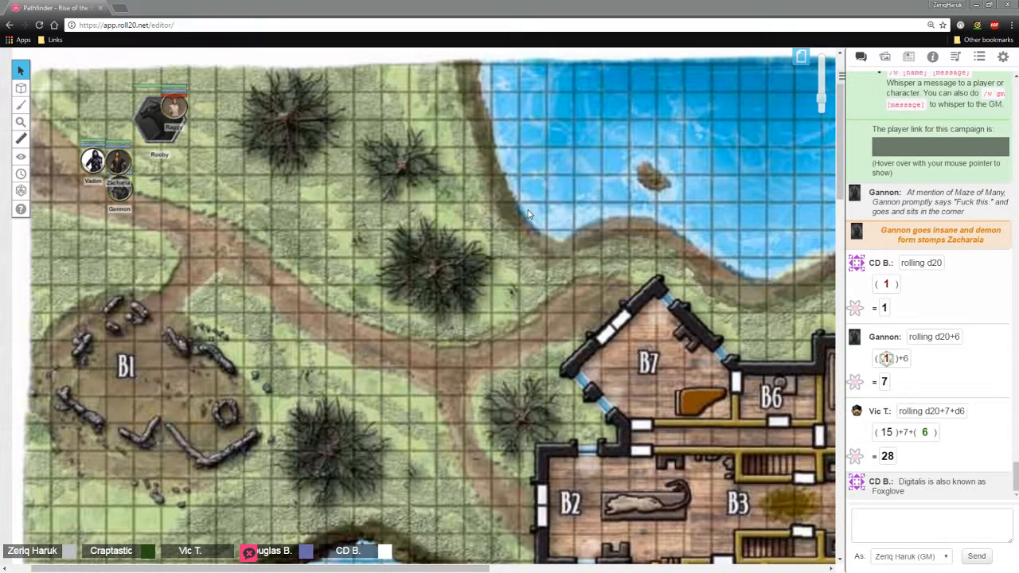
mouse_move(482, 250)
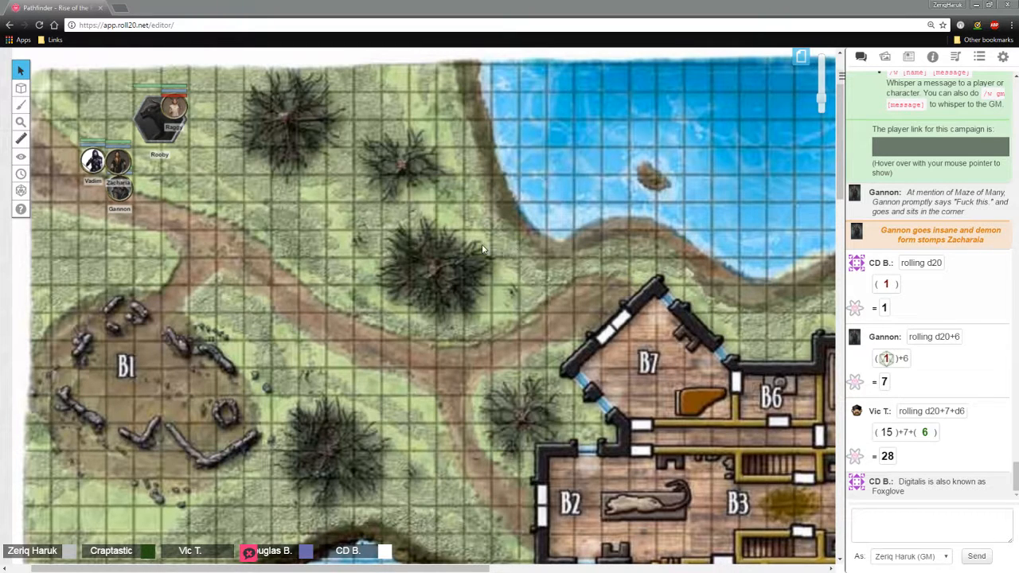
mouse_move(480, 240)
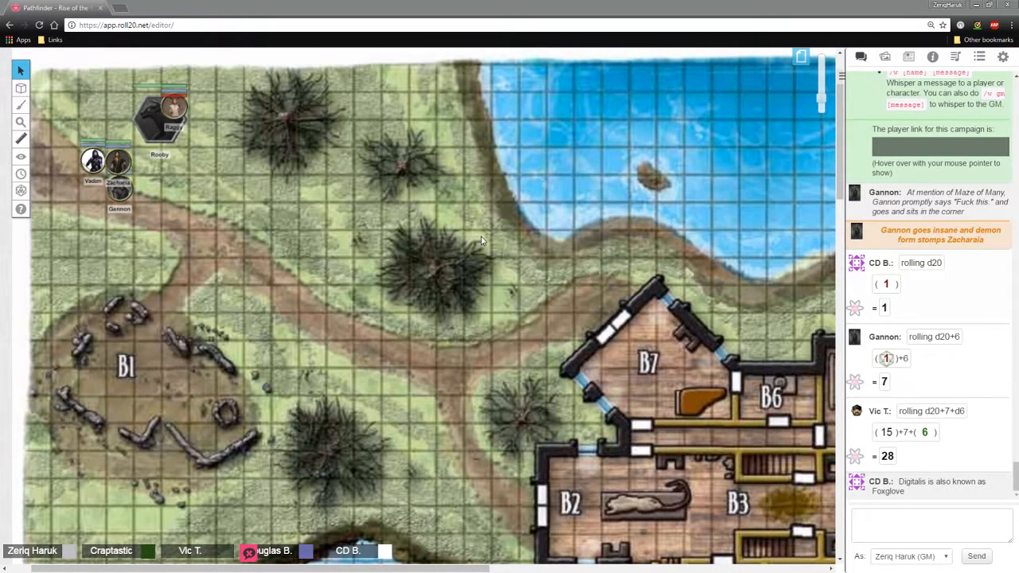
Measure roughly 47 ft across the grassland from the path toward the central trees
scroll(down, 3)
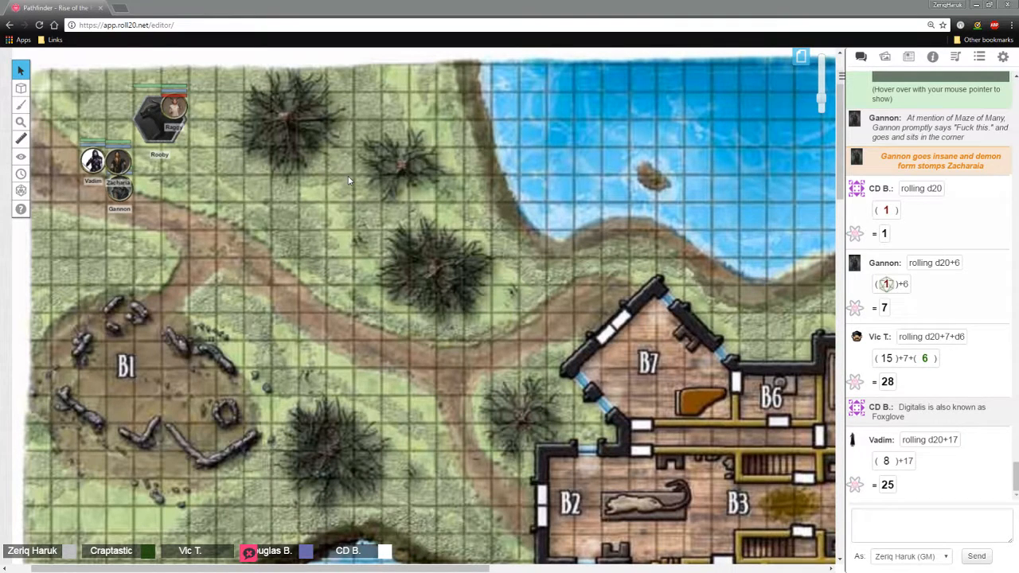
mouse_move(332, 231)
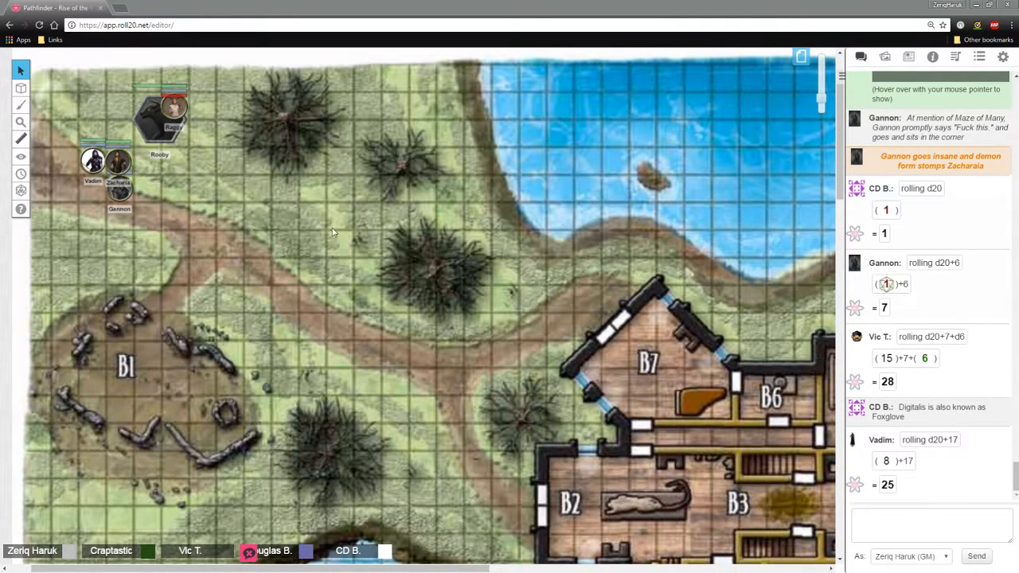
mouse_move(442, 223)
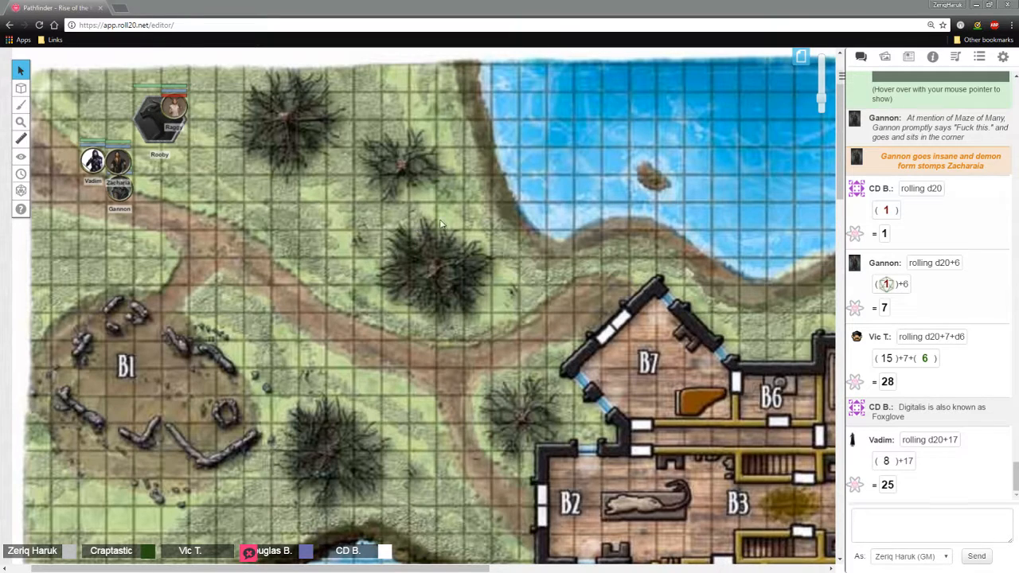
mouse_move(301, 191)
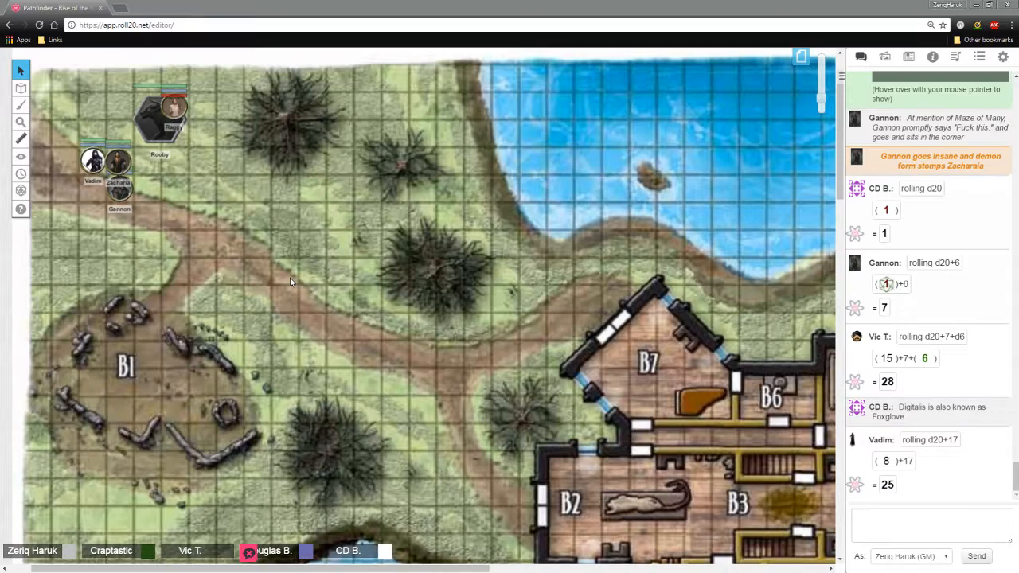
scroll(down, 3)
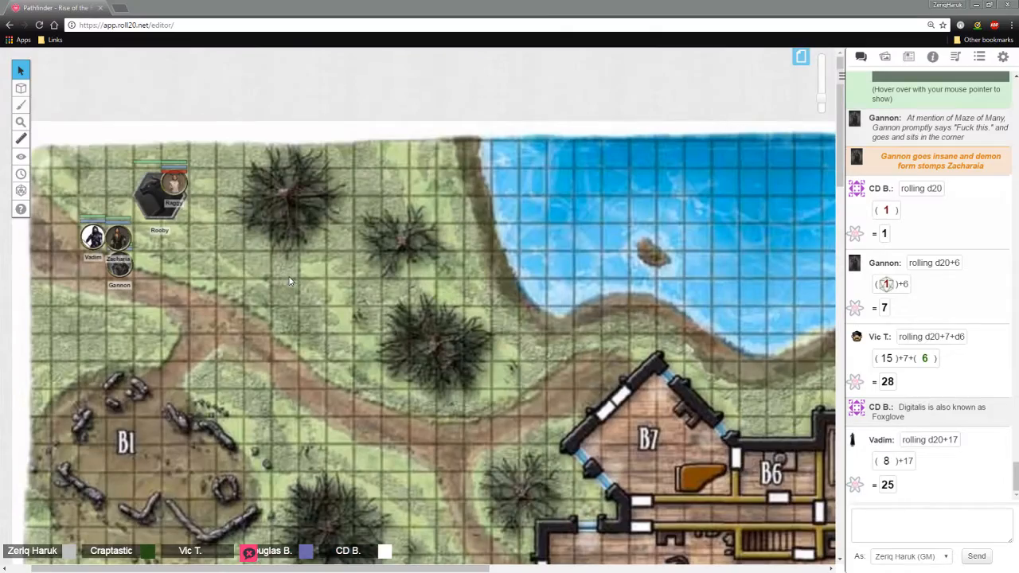
scroll(down, 3)
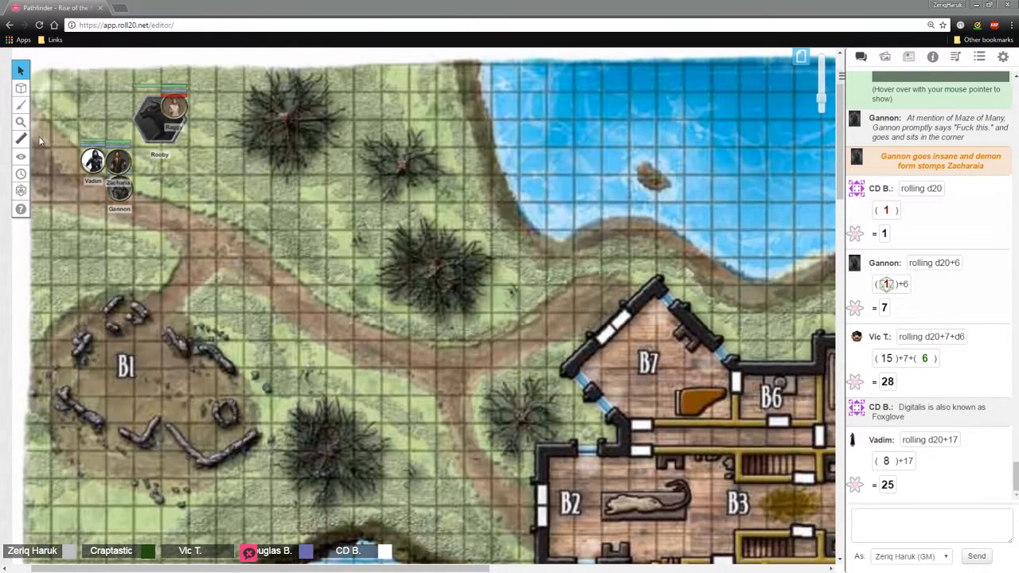
click(21, 139)
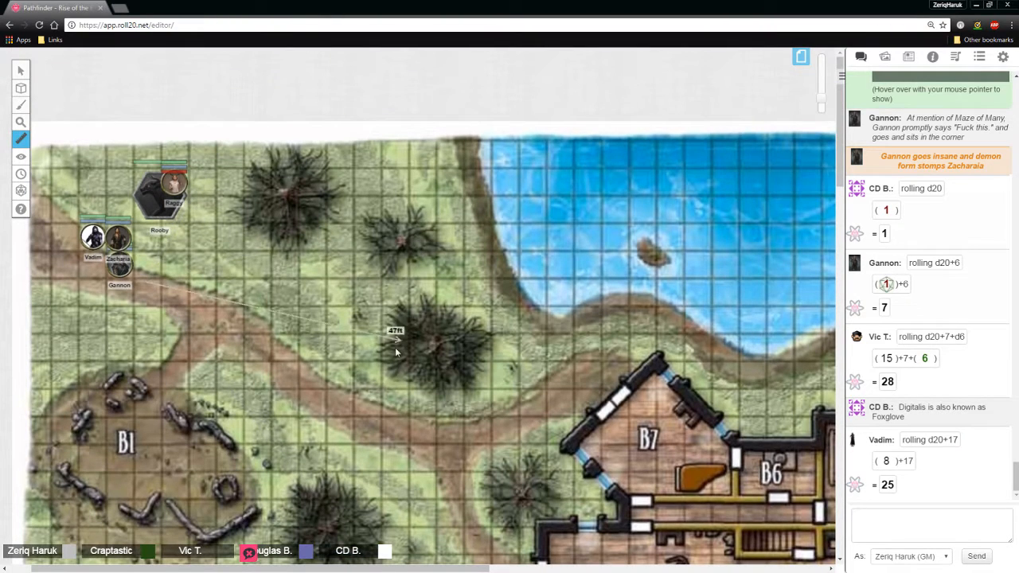
Pan the map down to show the lower building rooms around B2, B3 and B8
scroll(down, 3)
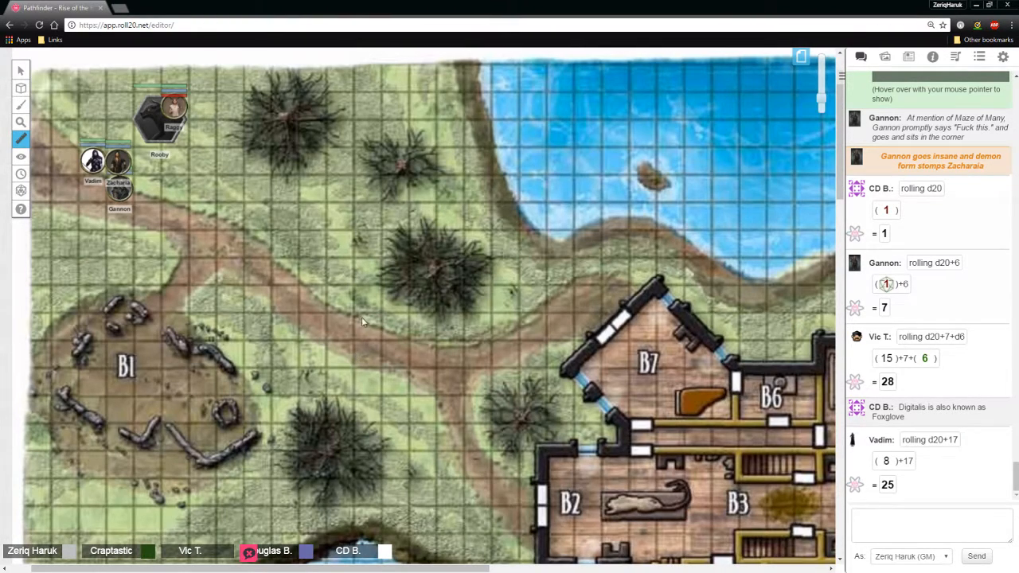
mouse_move(267, 221)
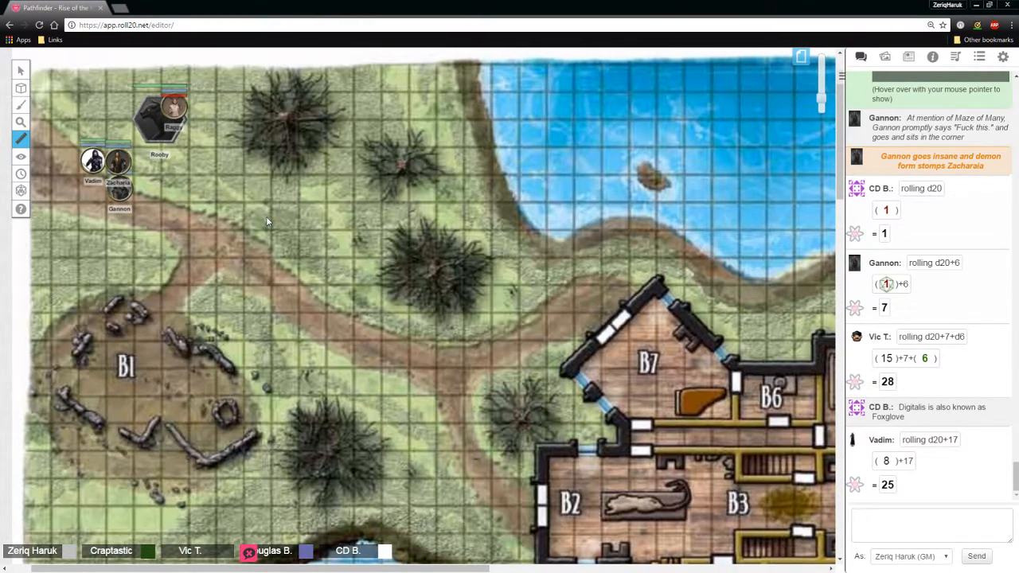
mouse_move(87, 189)
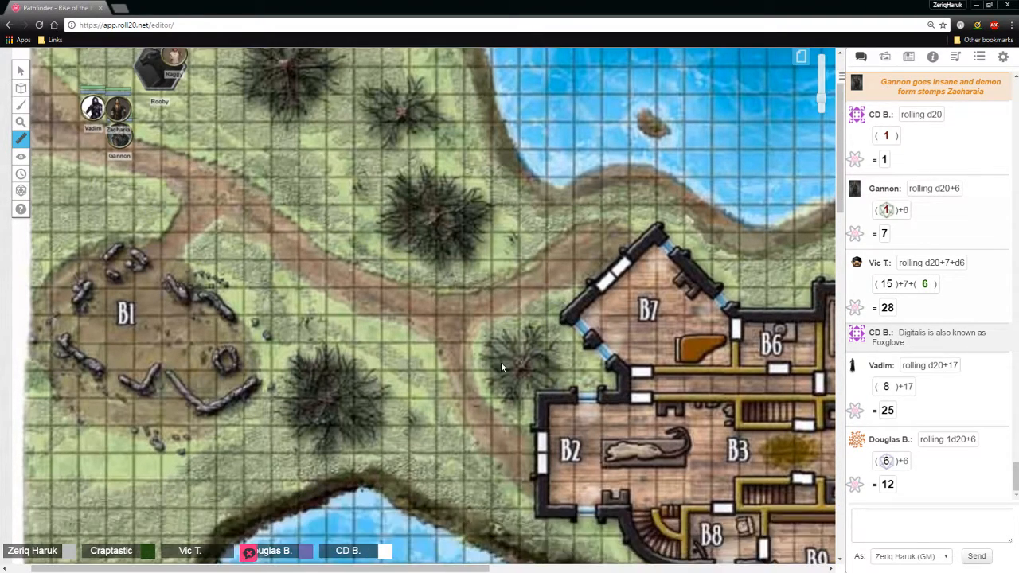
mouse_move(496, 334)
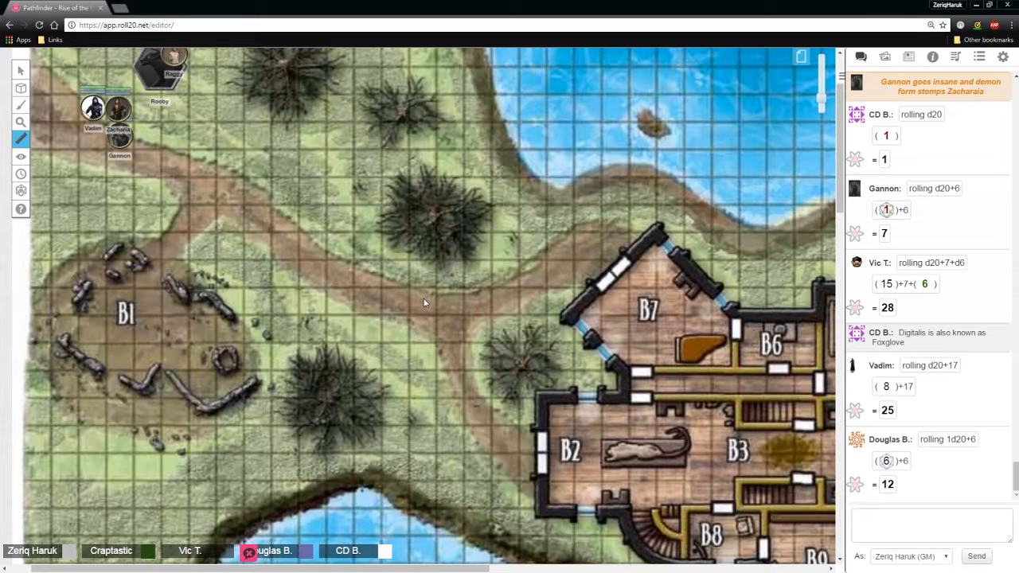
Move Vadim's and another party token down the path into a column near B1
drag(94, 120, 109, 168)
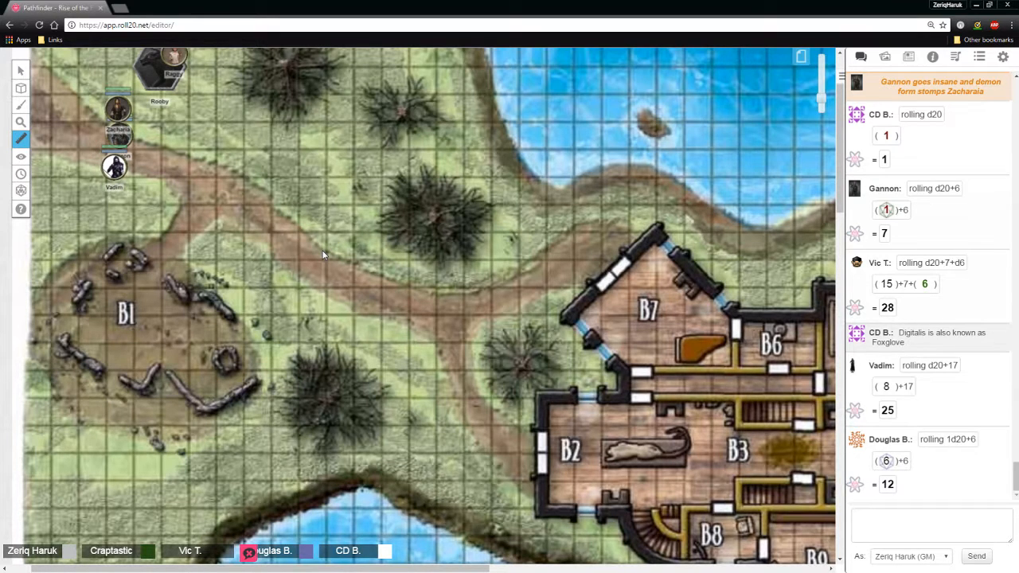
drag(118, 111, 142, 166)
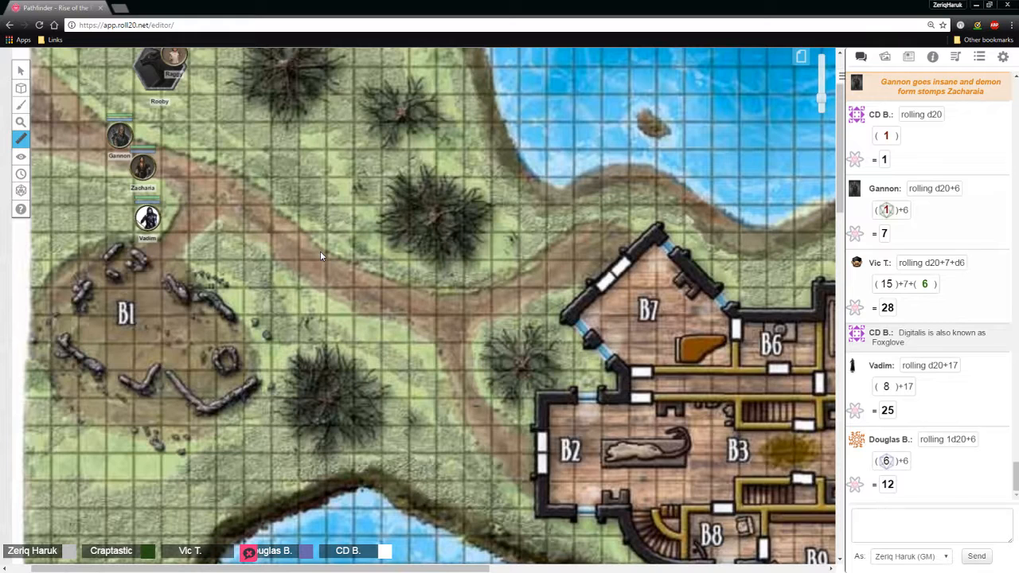
mouse_move(293, 255)
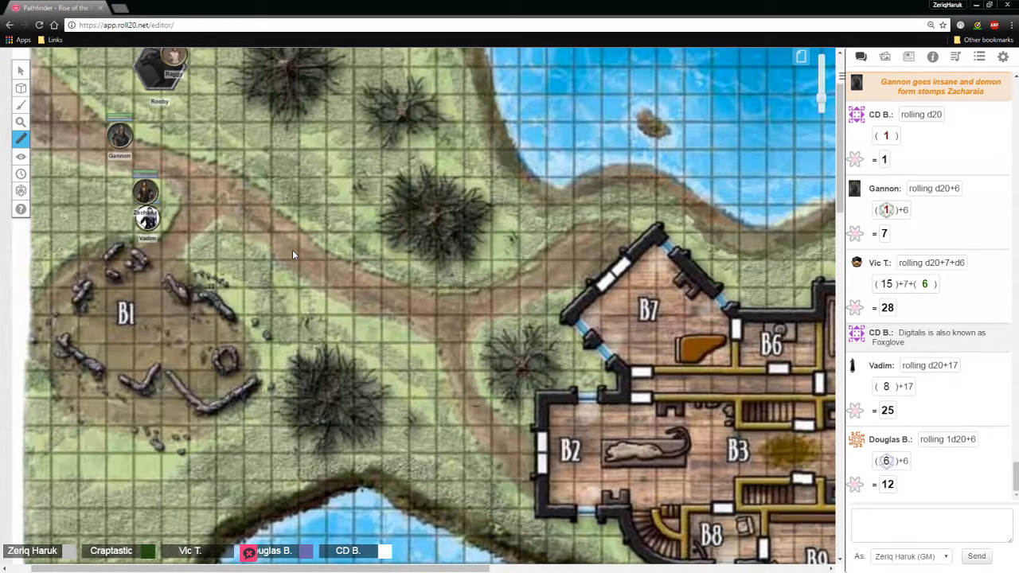
mouse_move(282, 247)
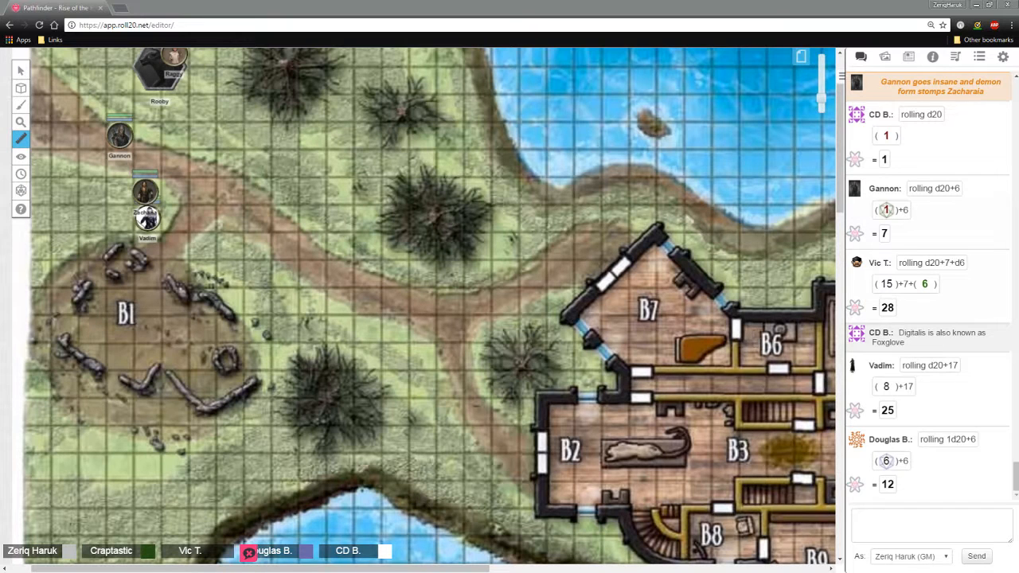
Show Vadim's d20+6 roll totalling 14 at the bottom of the chat
scroll(down, 3)
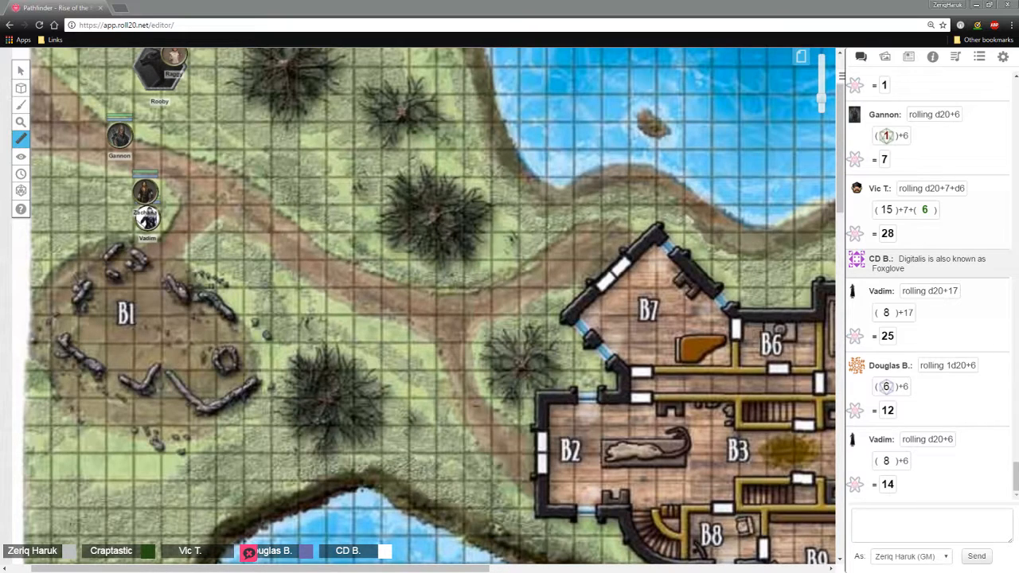
scroll(down, 3)
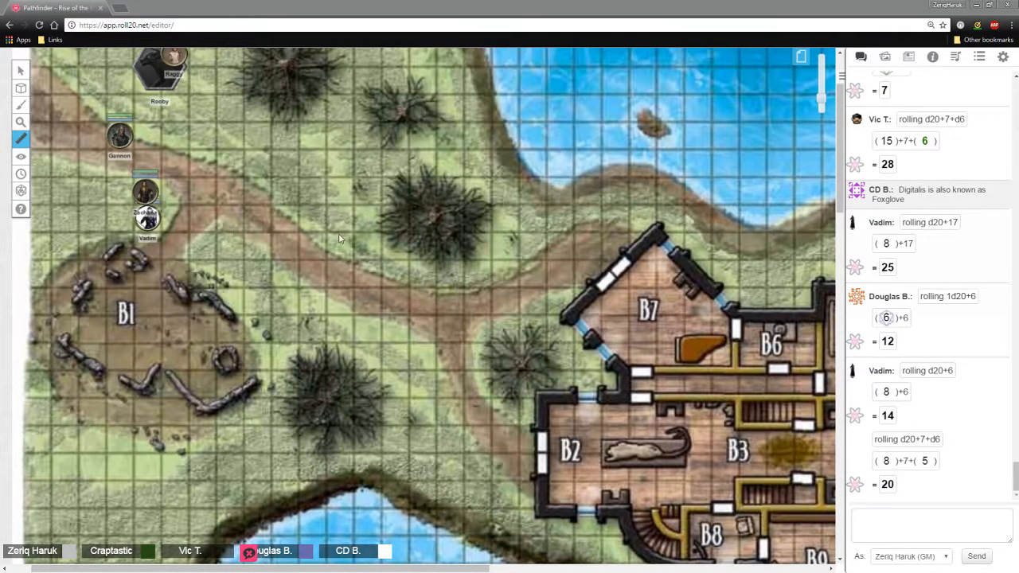
mouse_move(316, 226)
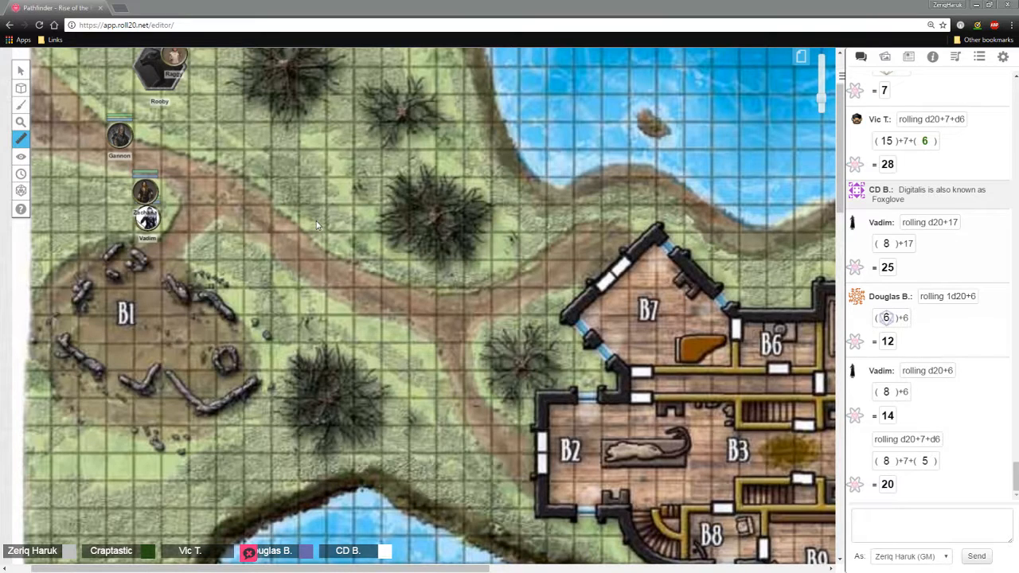
mouse_move(311, 221)
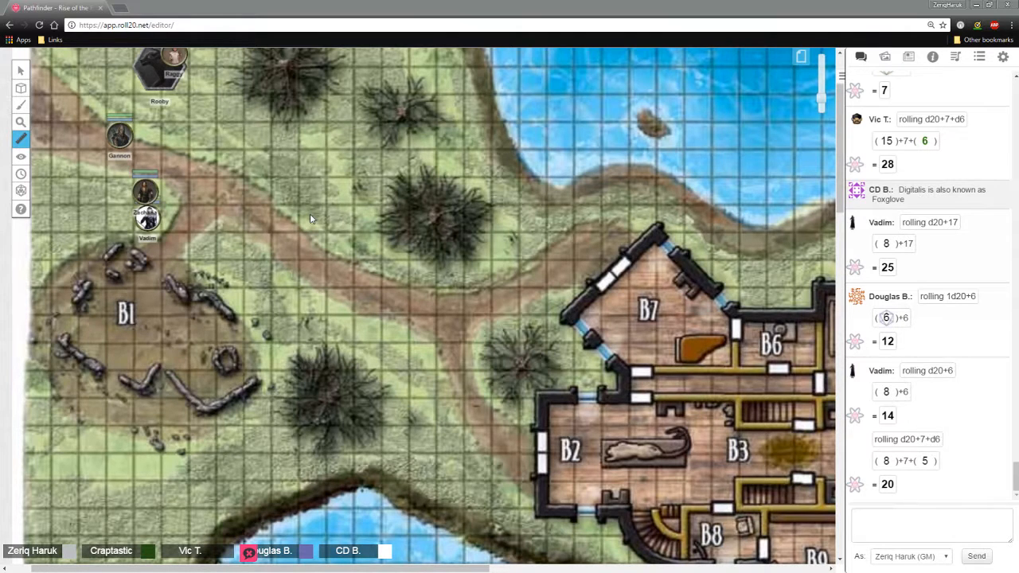
mouse_move(310, 231)
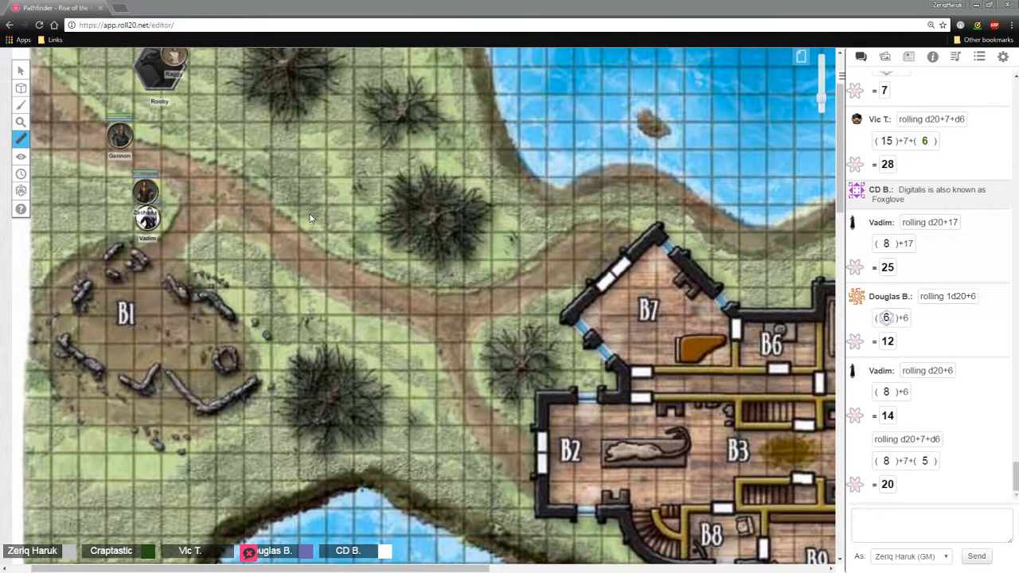
mouse_move(308, 215)
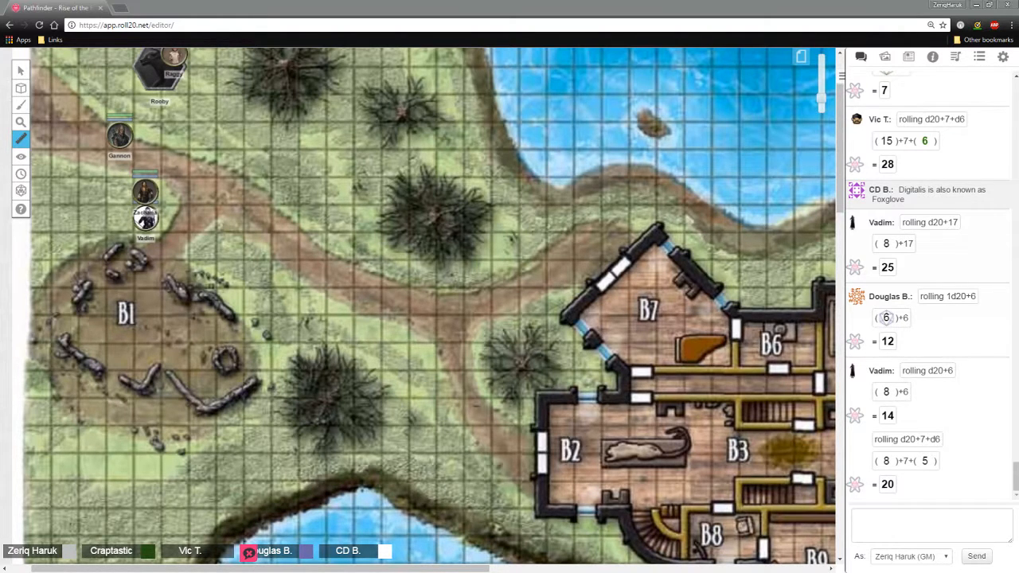
drag(145, 191, 201, 326)
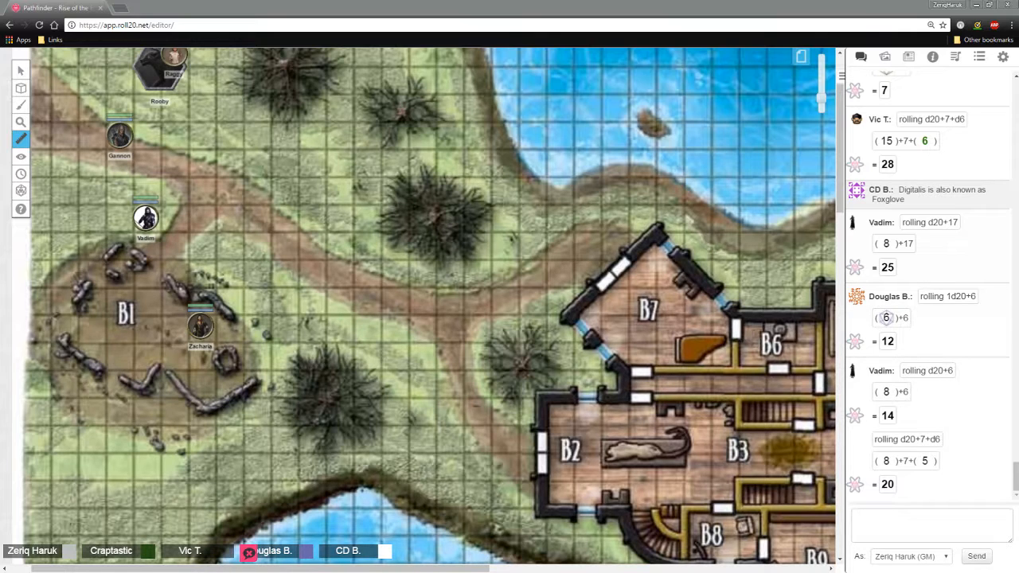
drag(120, 139, 218, 338)
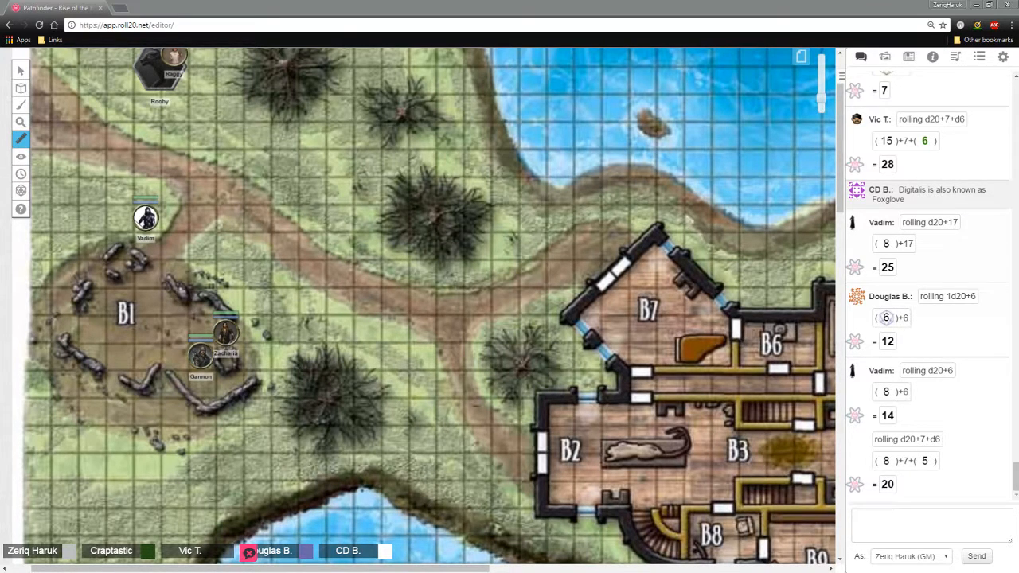
drag(145, 219, 122, 304)
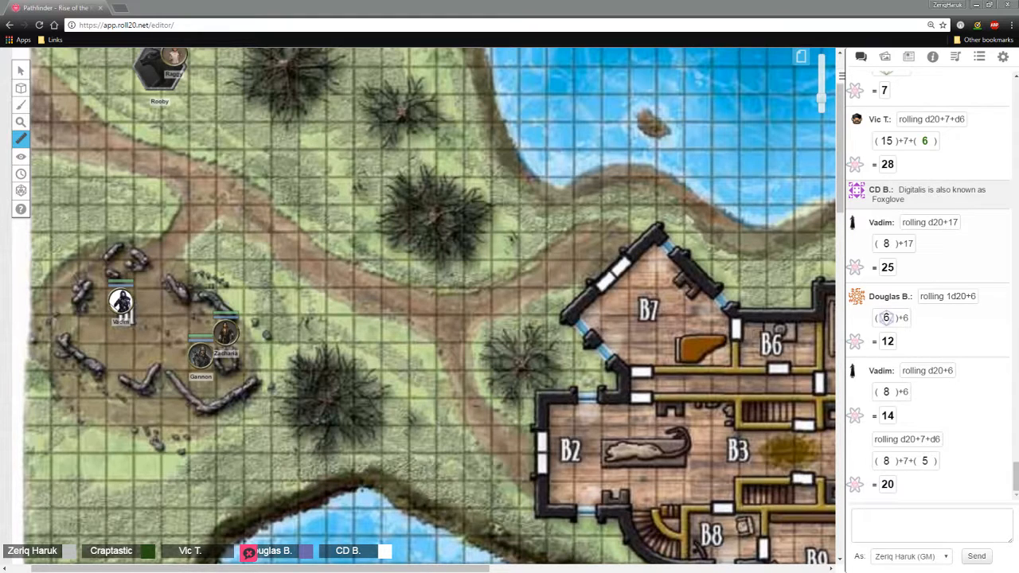
scroll(down, 3)
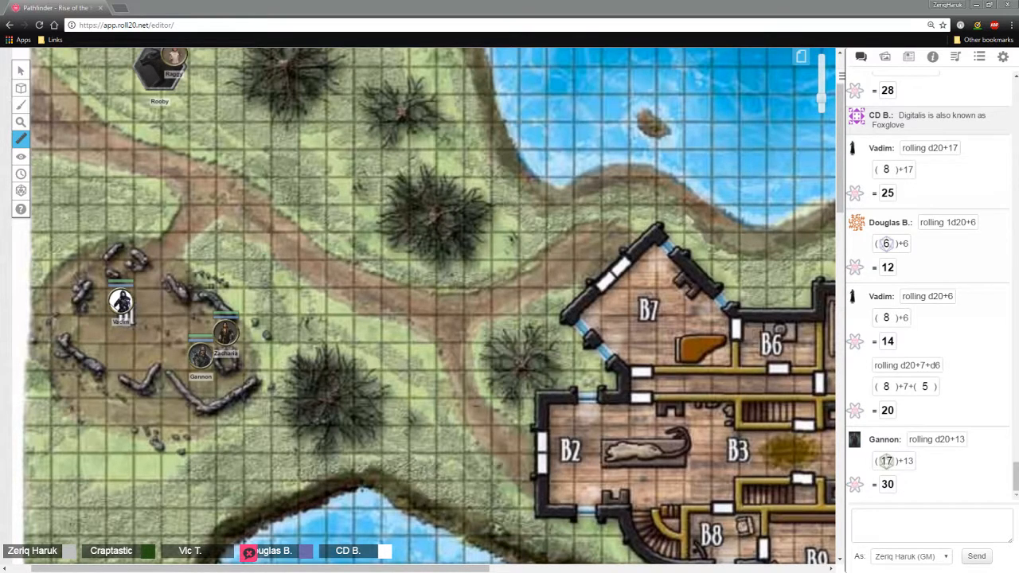
scroll(down, 3)
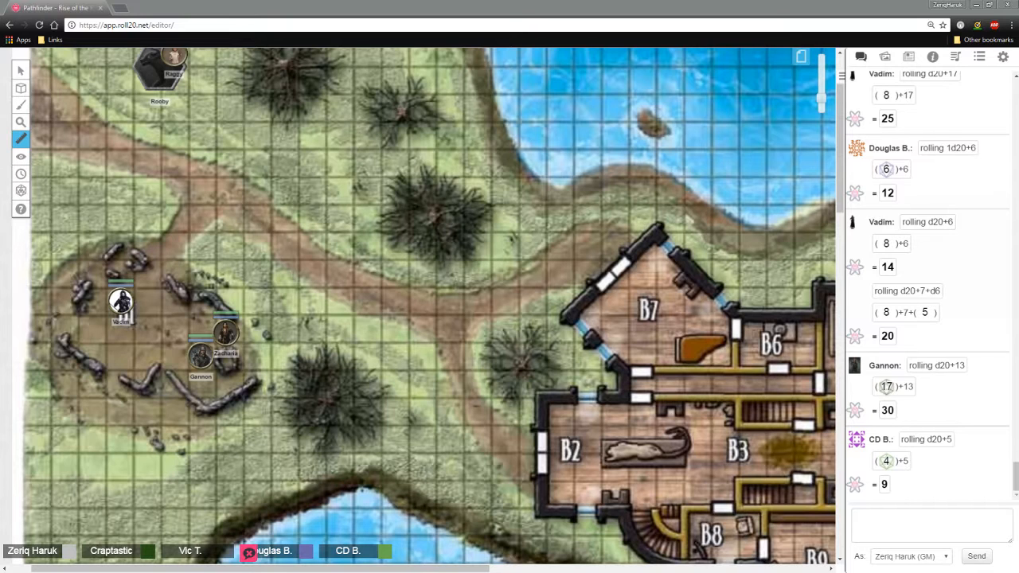
Post a GM initiative roll of /roll 1d20+5 in the chat, totalling 11
click(927, 524)
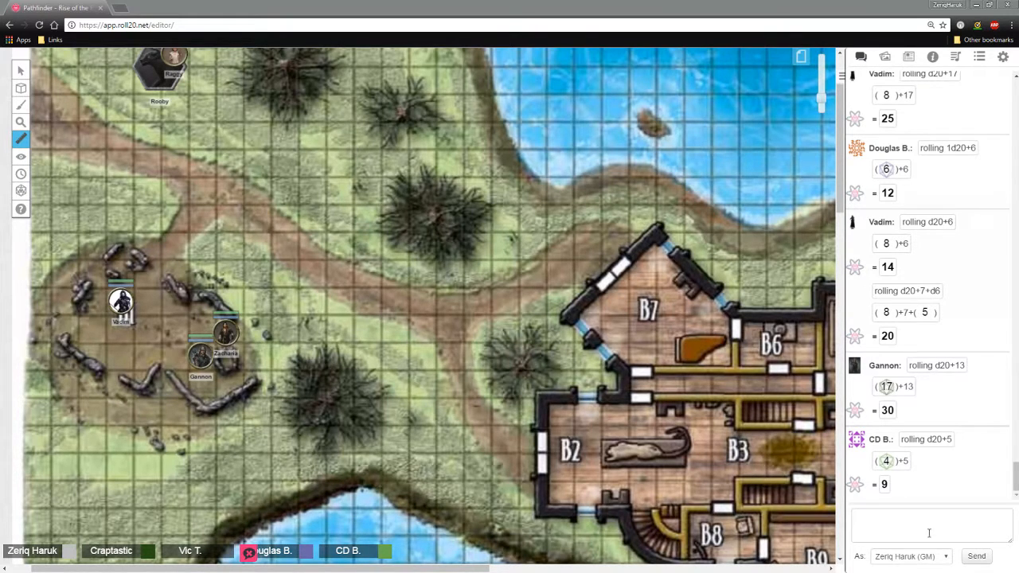
text(/roll 1)
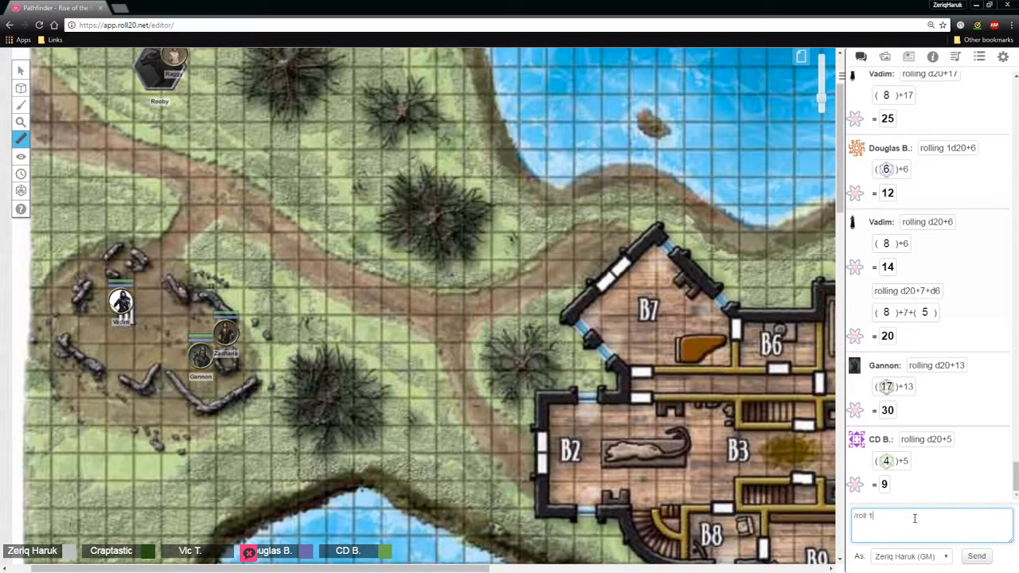
text(d20+)
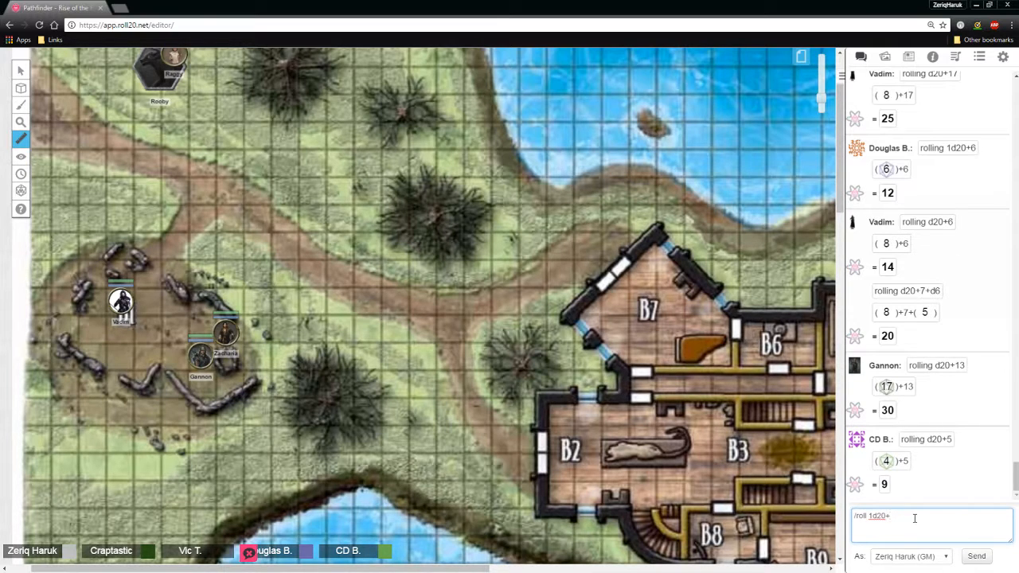
text(5)
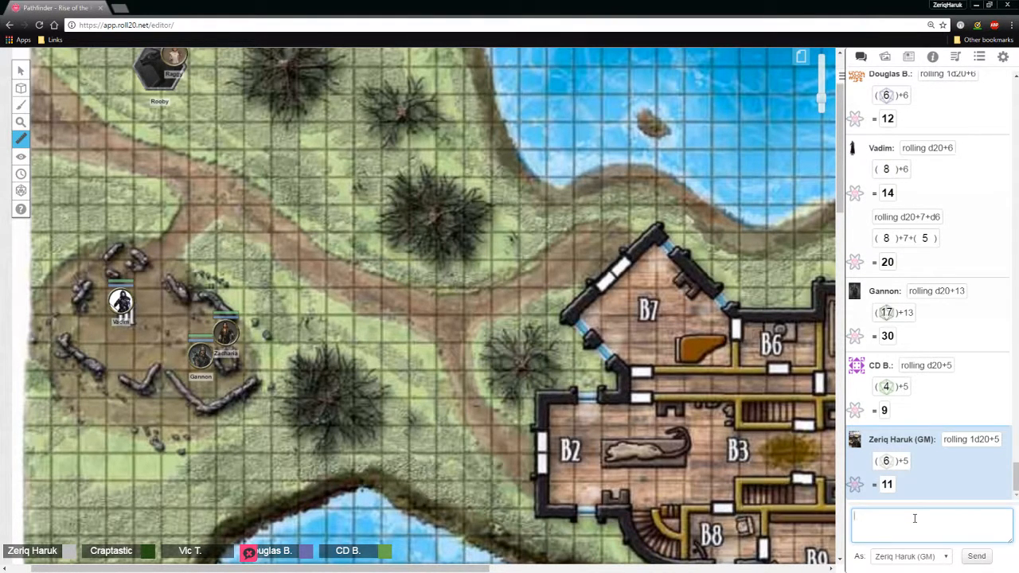
Follow the players' initiative rolls in chat, including Vadim's 25 and a 29 total
scroll(down, 3)
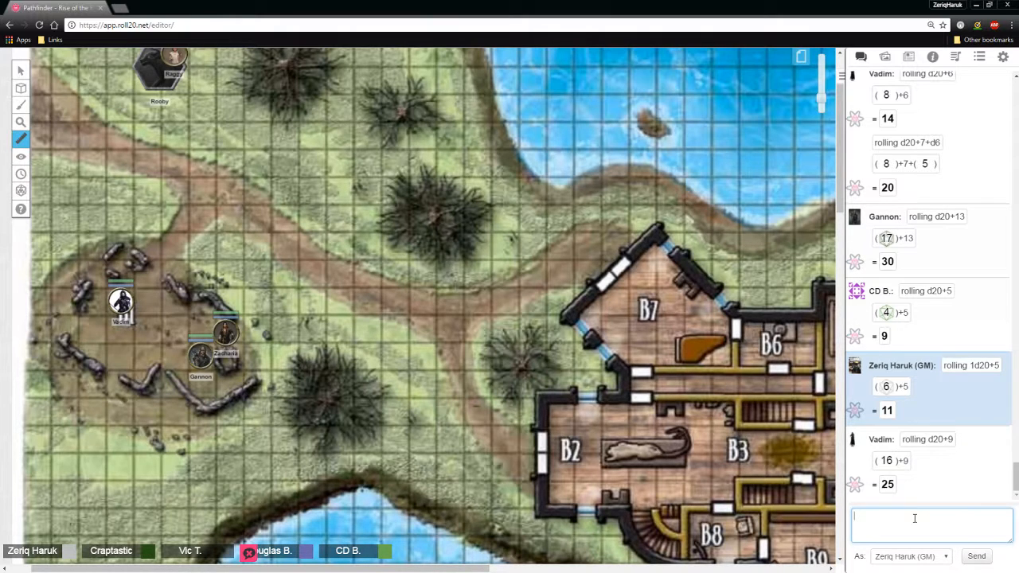
scroll(down, 3)
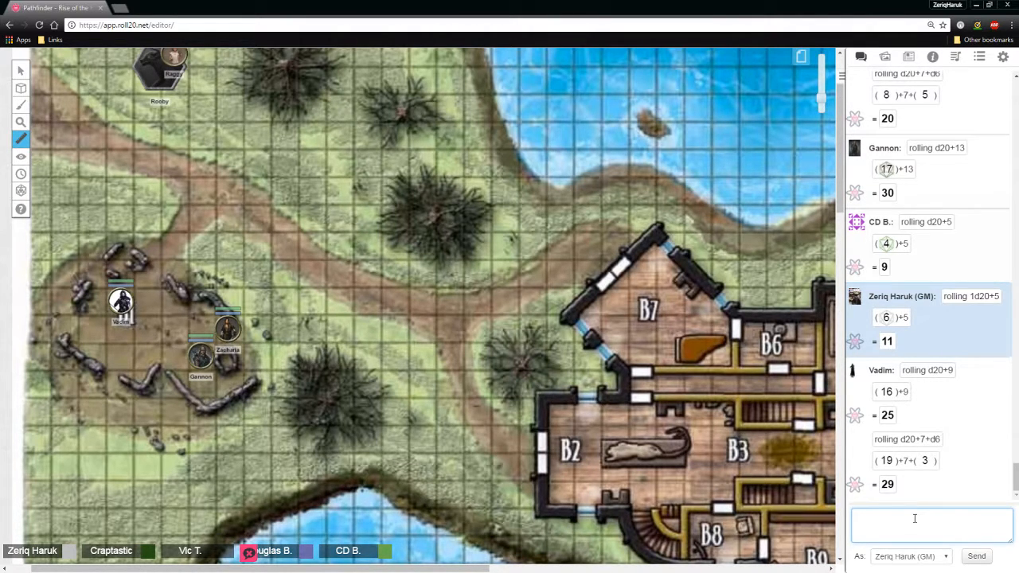
drag(162, 73, 164, 318)
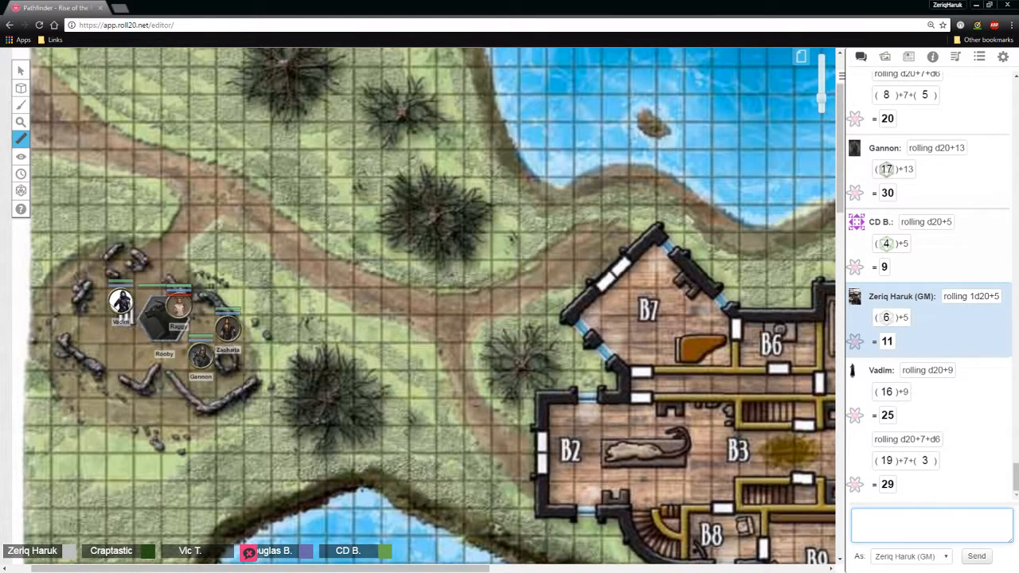
mouse_move(427, 309)
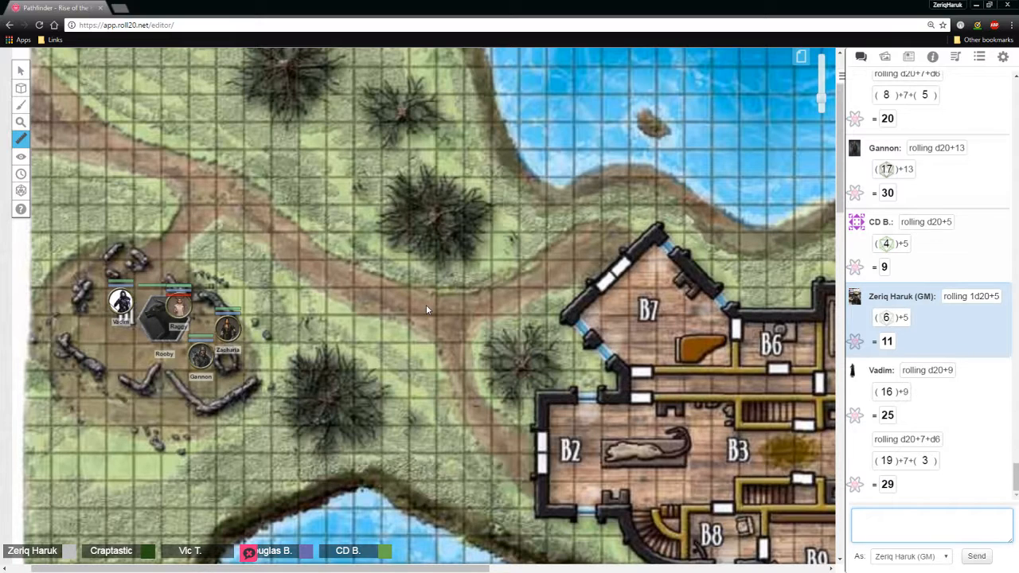
mouse_move(422, 301)
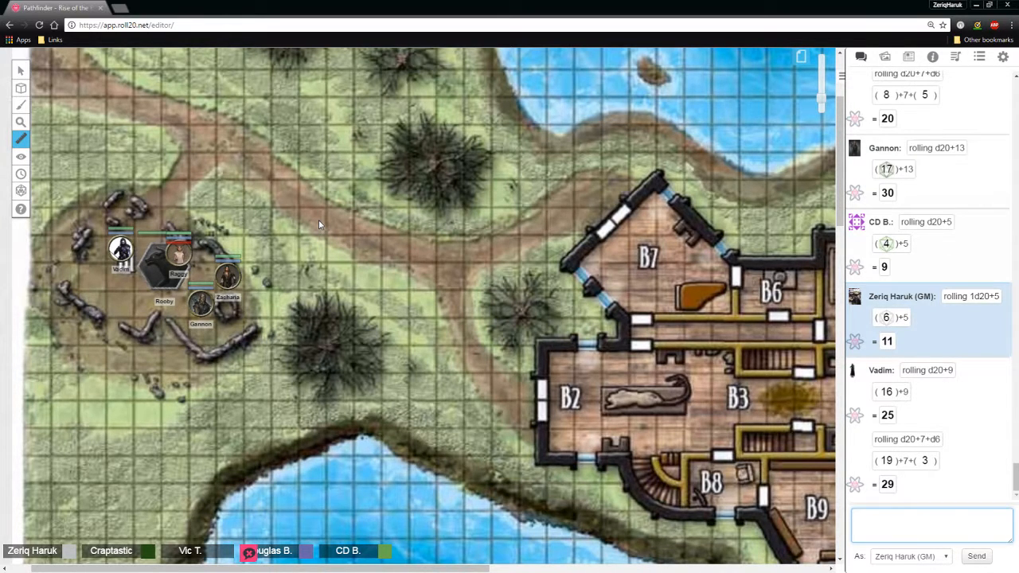
mouse_move(345, 241)
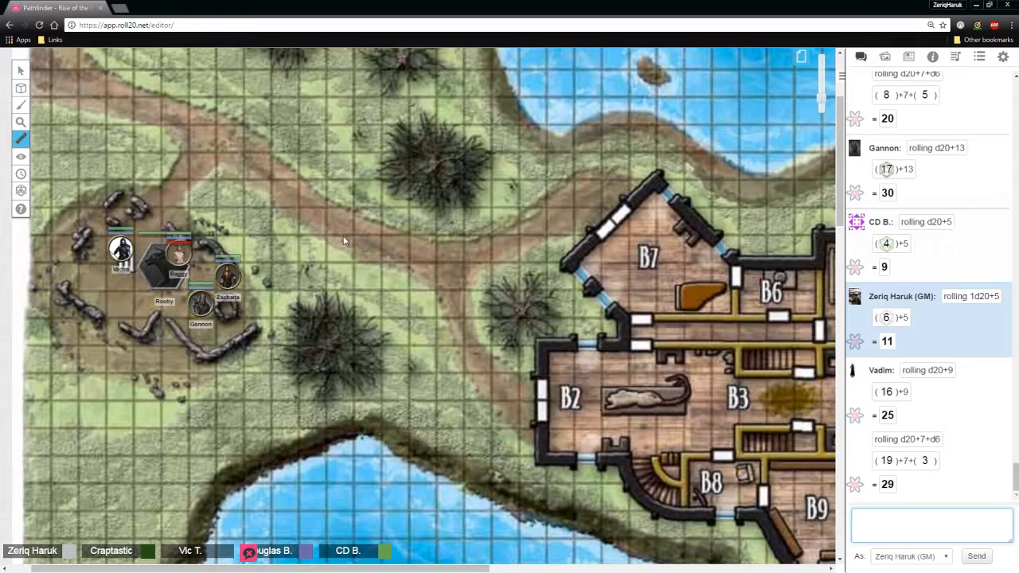
Pan the map to the Caverns section with chambers B34–B37 and the central pool
scroll(down, 3)
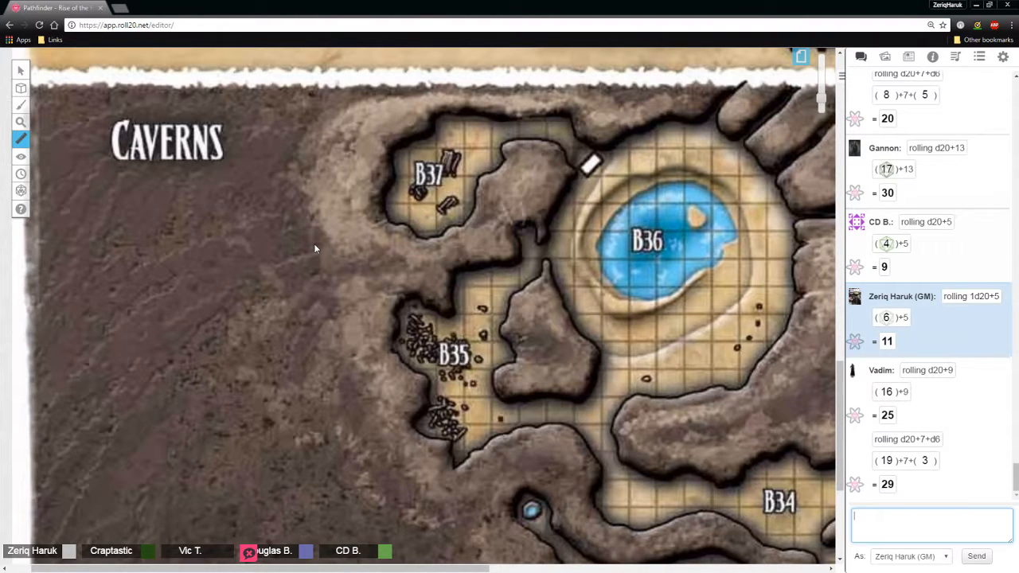
mouse_move(311, 243)
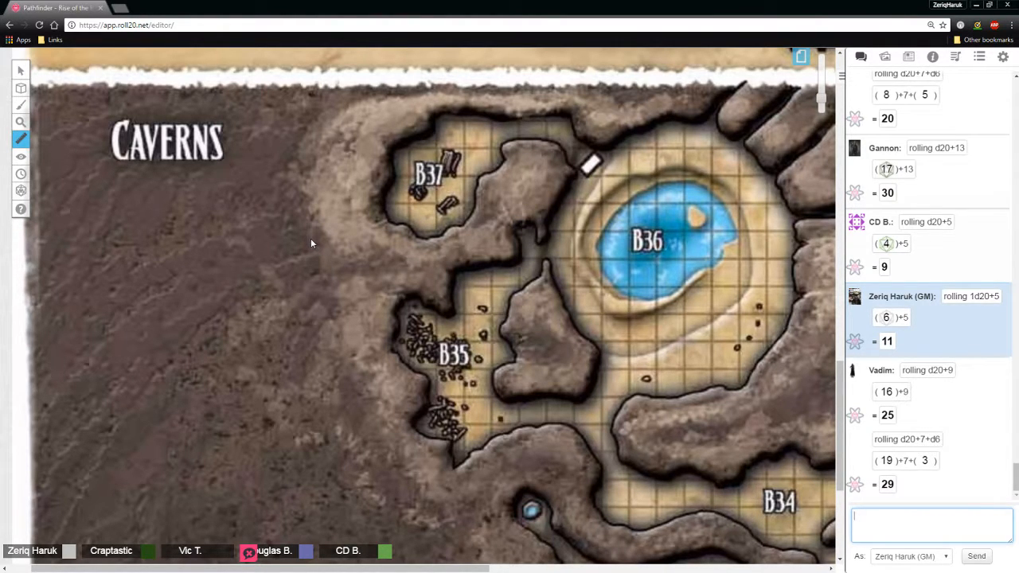
mouse_move(322, 233)
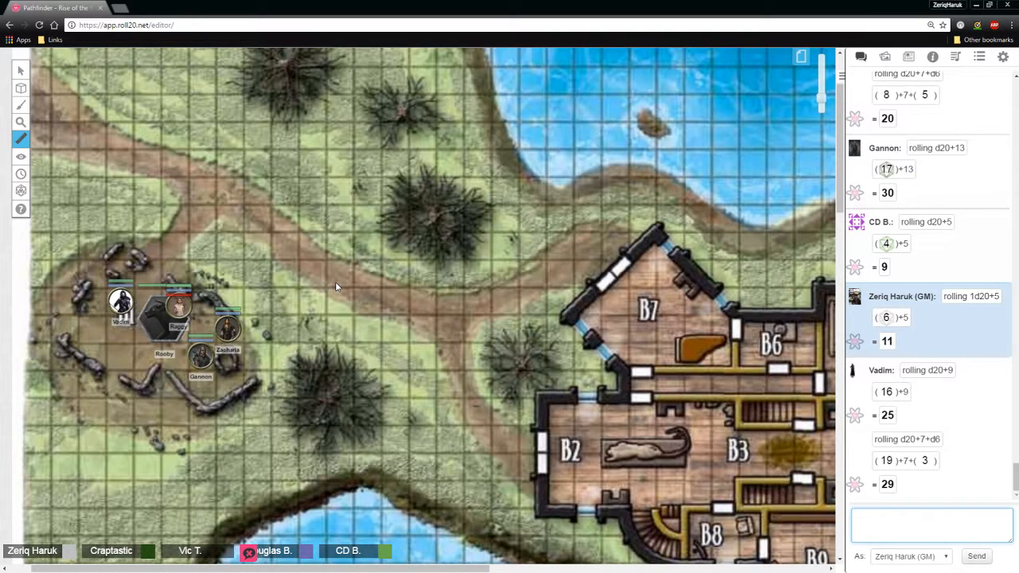
mouse_move(332, 276)
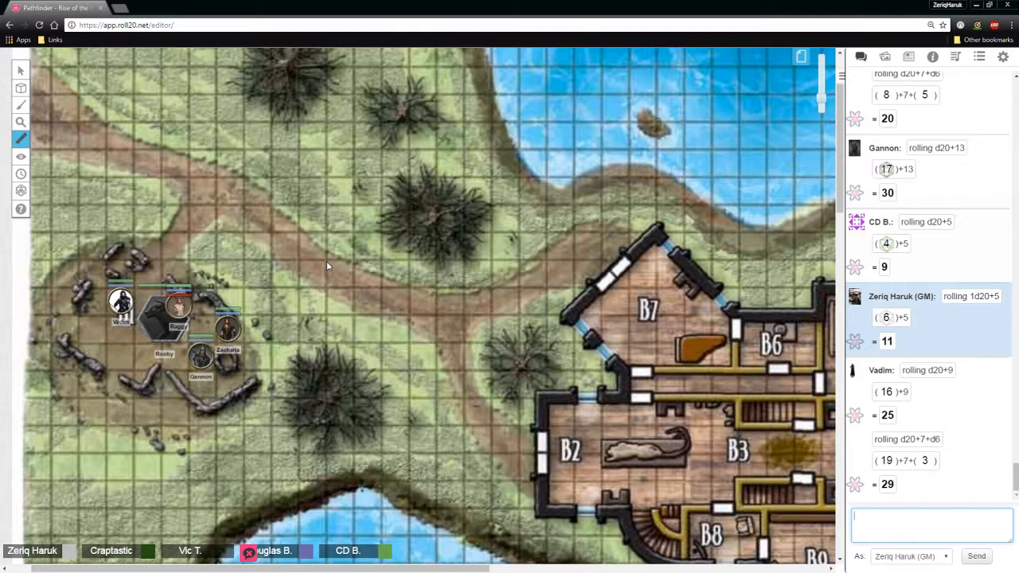
mouse_move(315, 281)
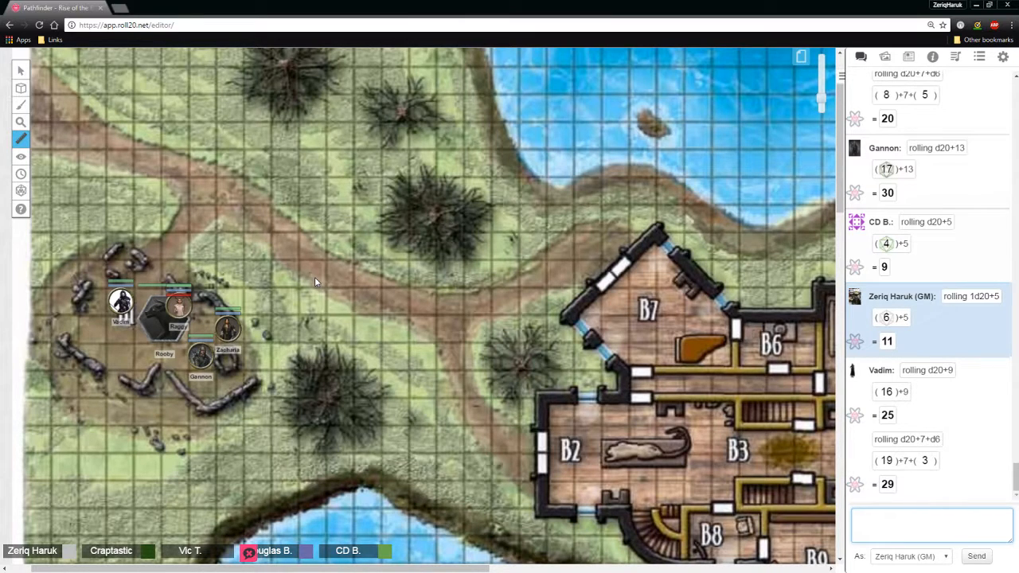
mouse_move(299, 268)
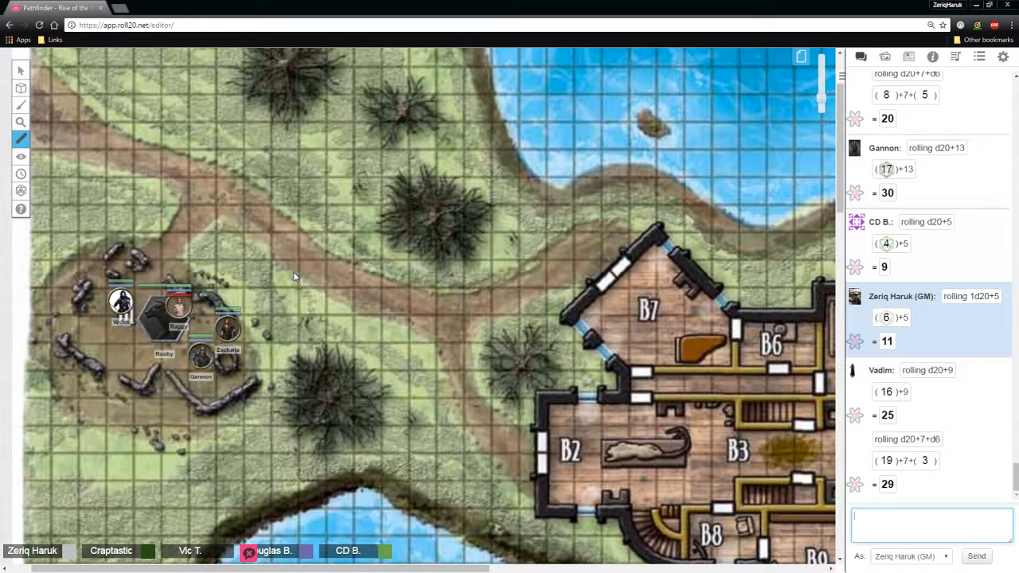
mouse_move(293, 270)
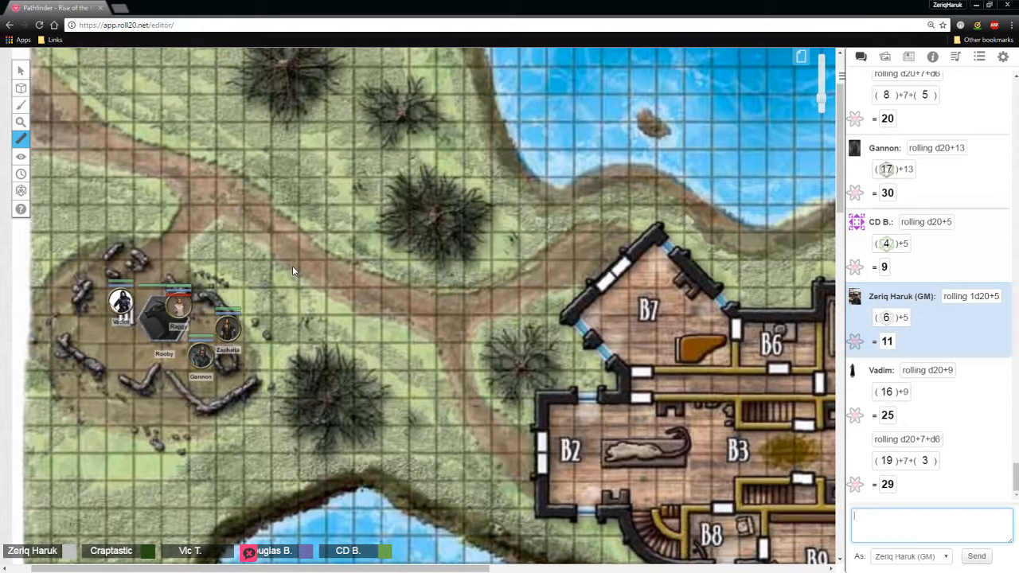
mouse_move(286, 272)
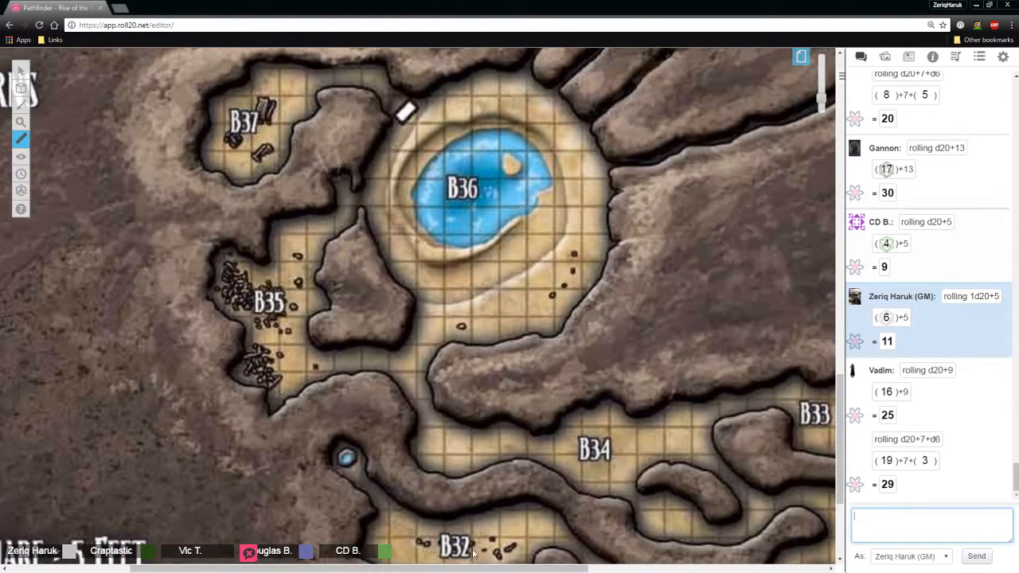
Pan back to the forest clearing with the party tokens in the B1 ruins
scroll(down, 3)
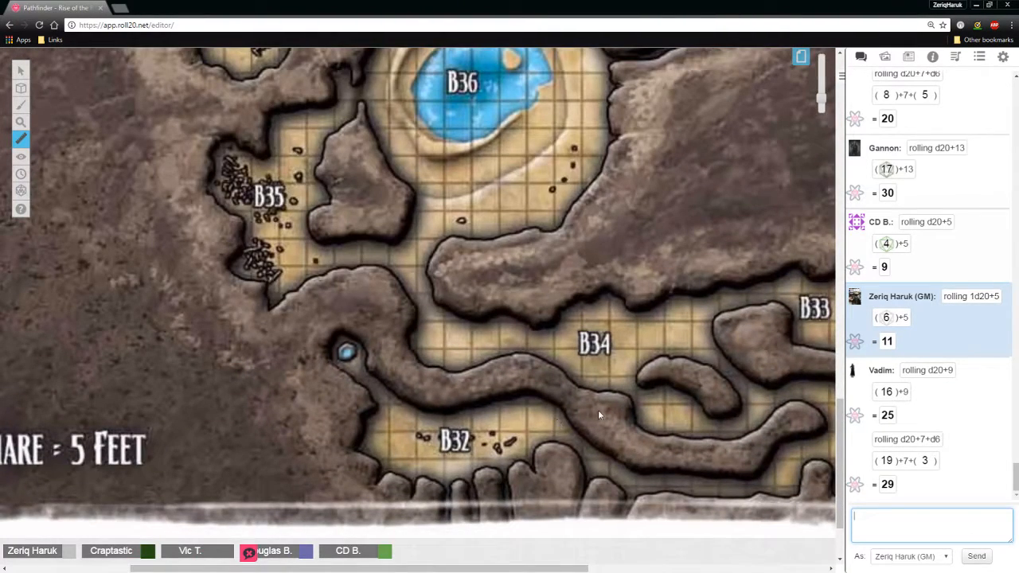
mouse_move(446, 430)
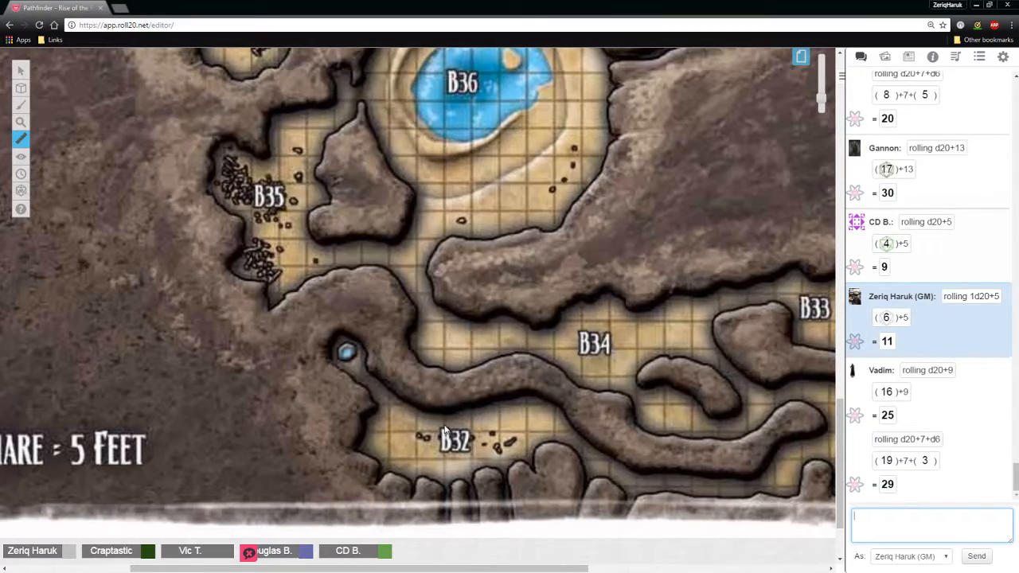
scroll(down, 3)
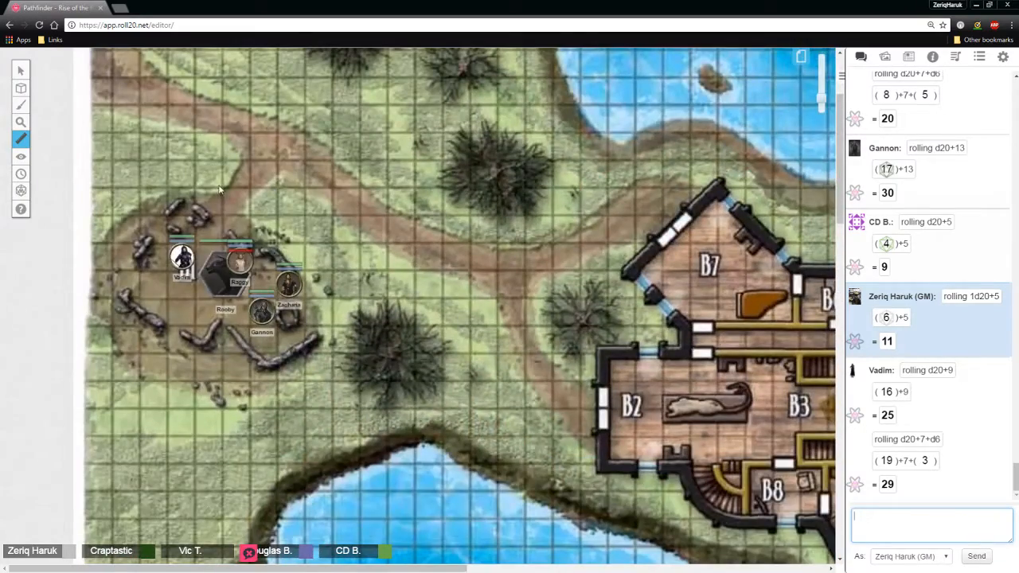
click(21, 70)
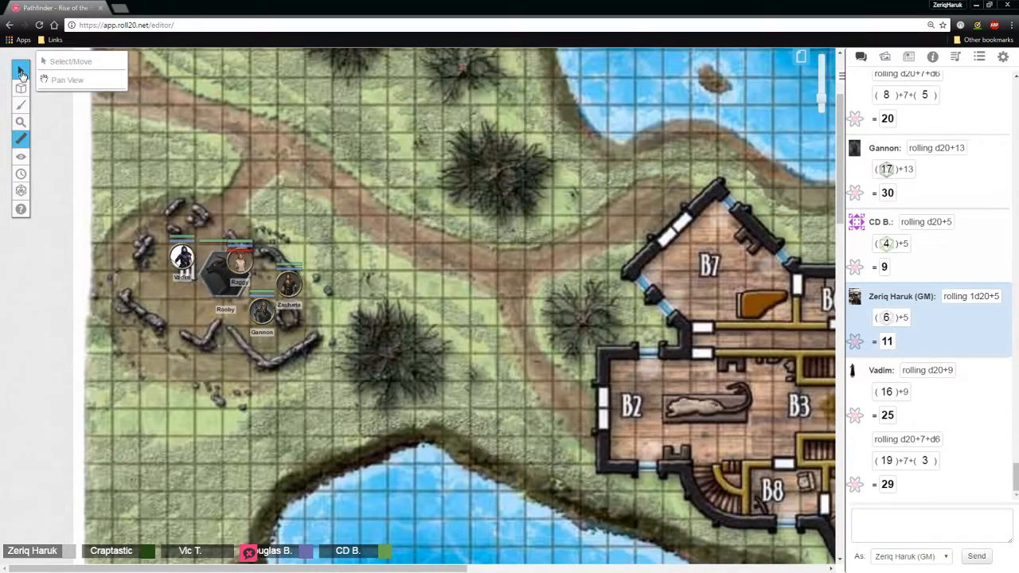
Relocate the party tokens into the caverns near B32 below B34
click(71, 62)
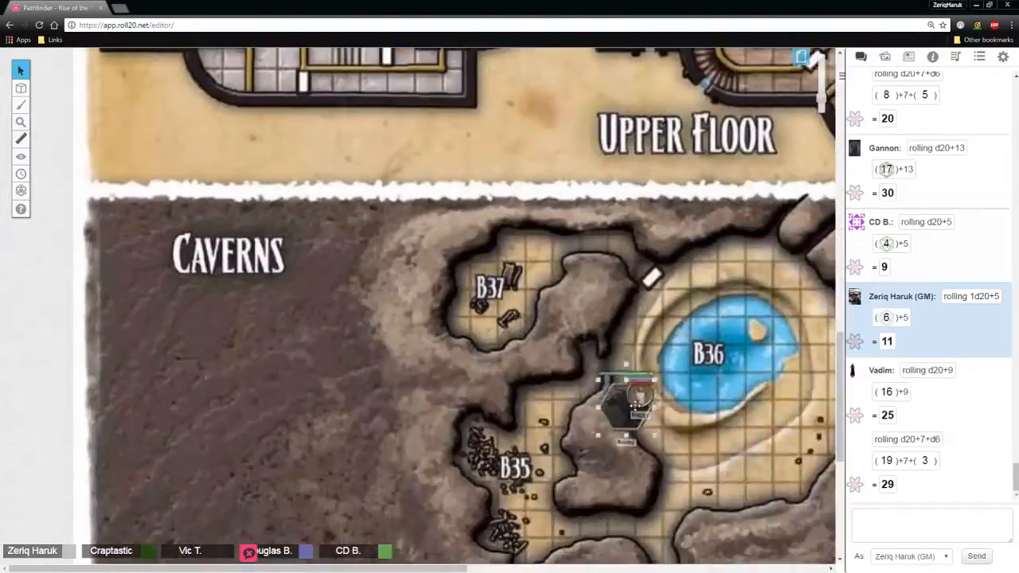
scroll(down, 3)
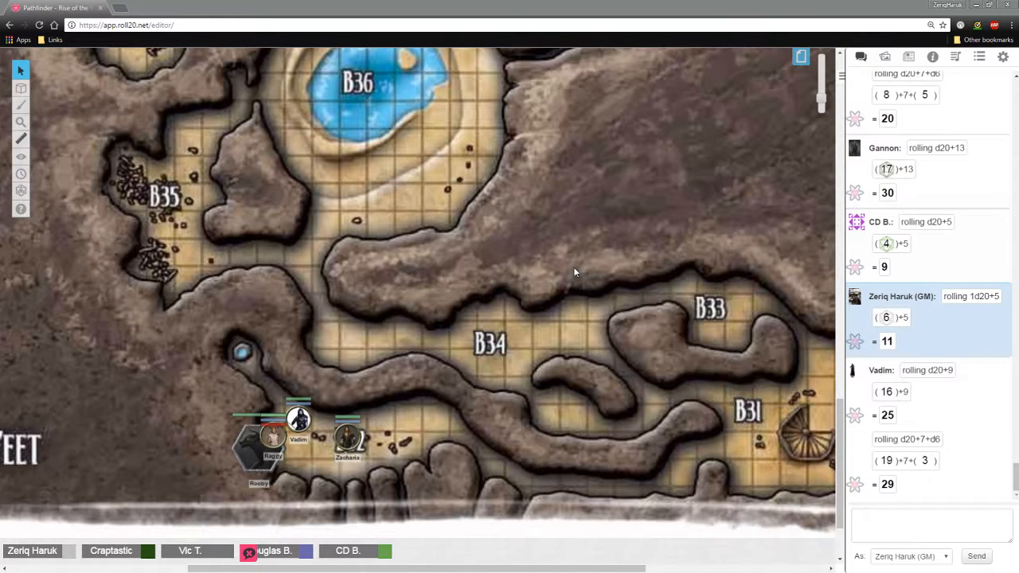
mouse_move(429, 409)
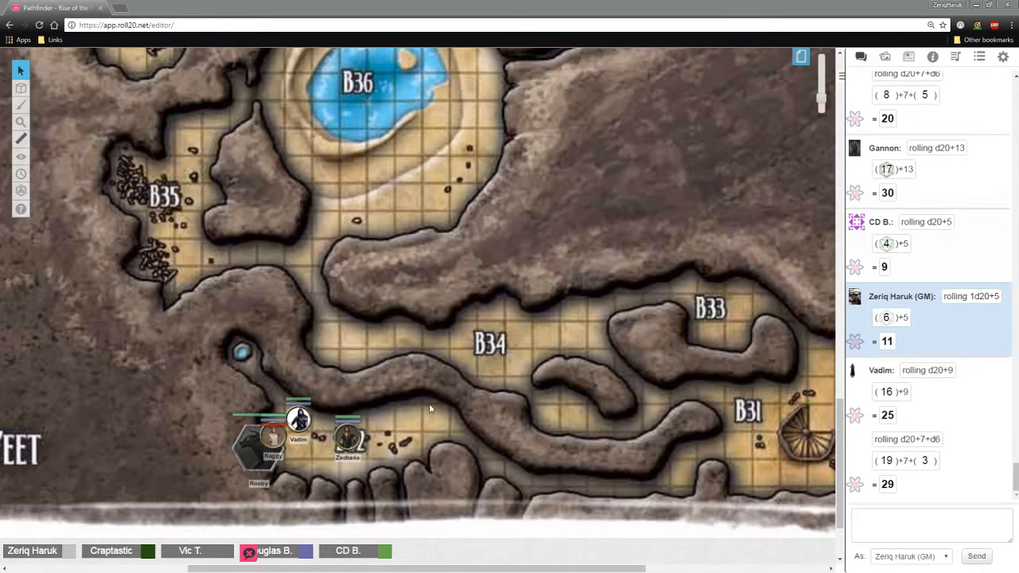
mouse_move(498, 480)
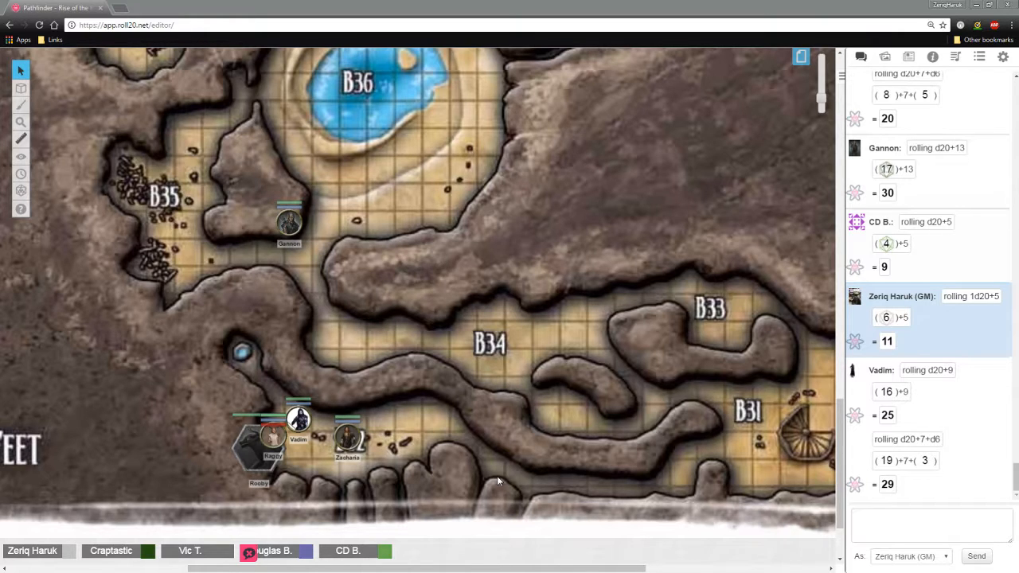
drag(289, 222, 321, 441)
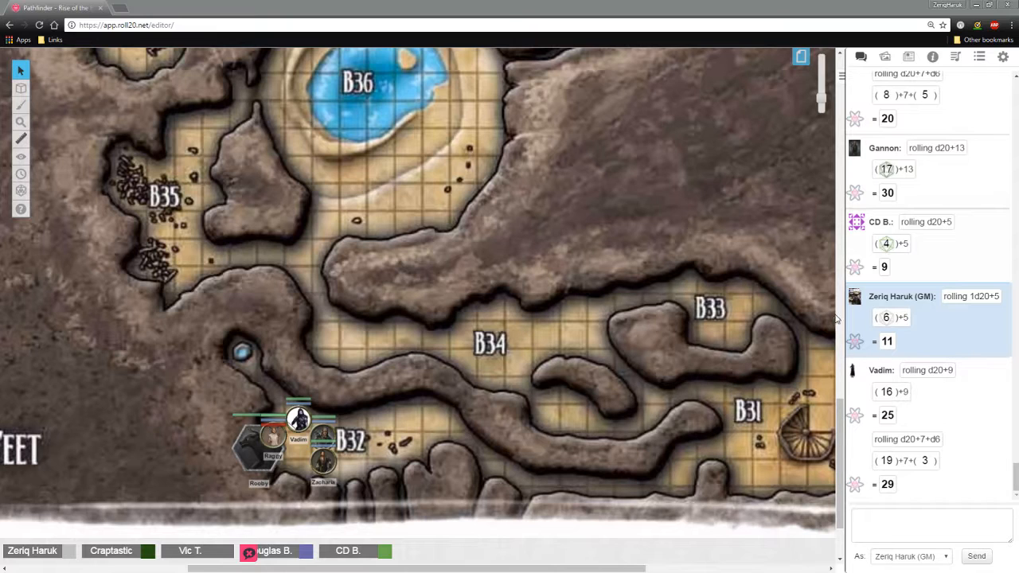
mouse_move(962, 388)
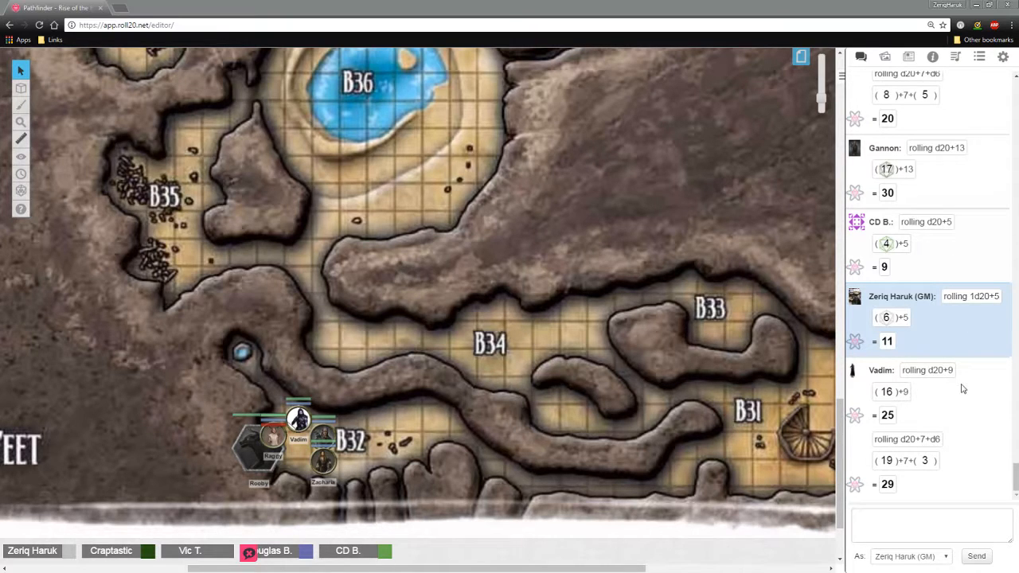
mouse_move(947, 325)
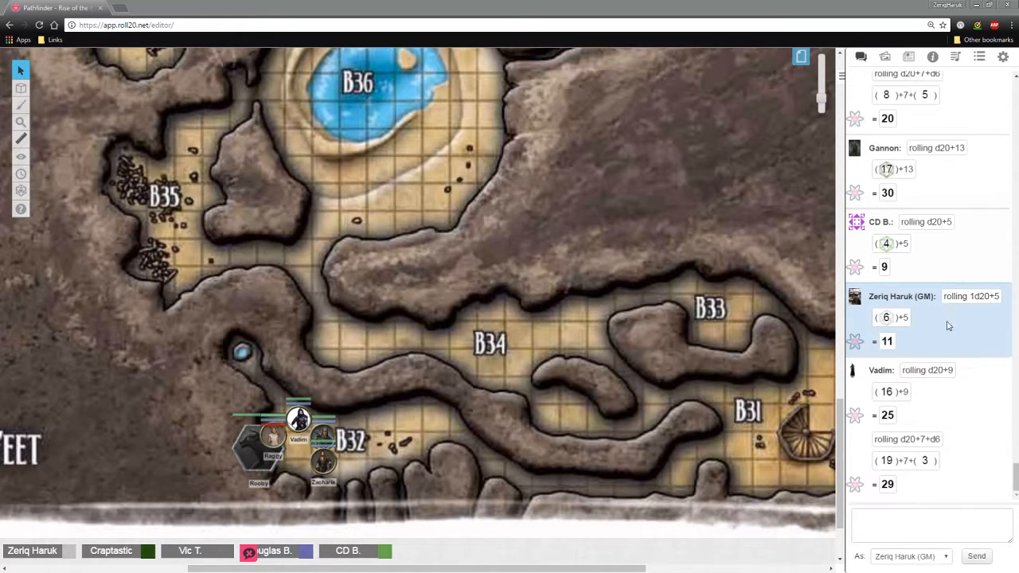
mouse_move(870, 358)
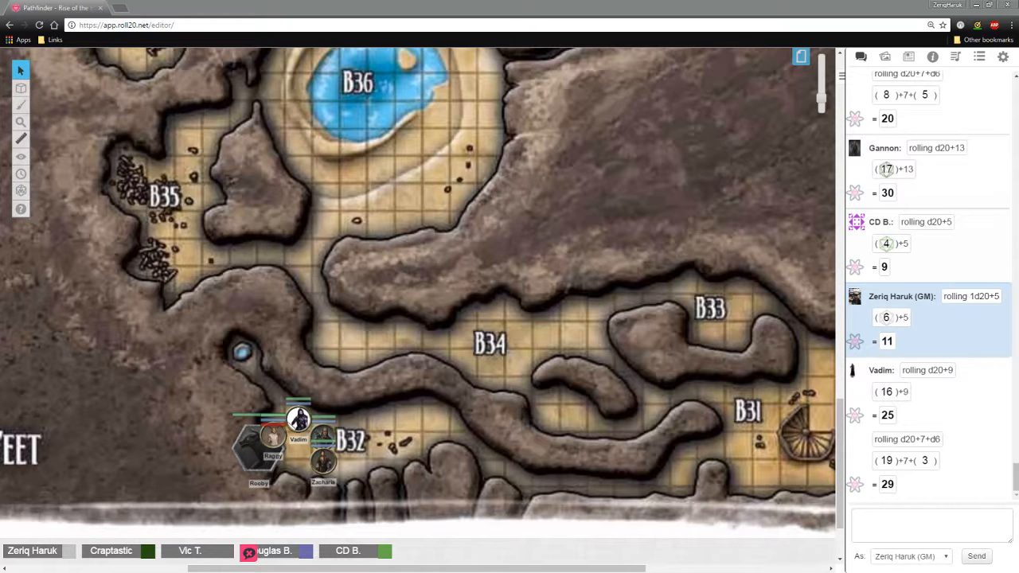
mouse_move(866, 452)
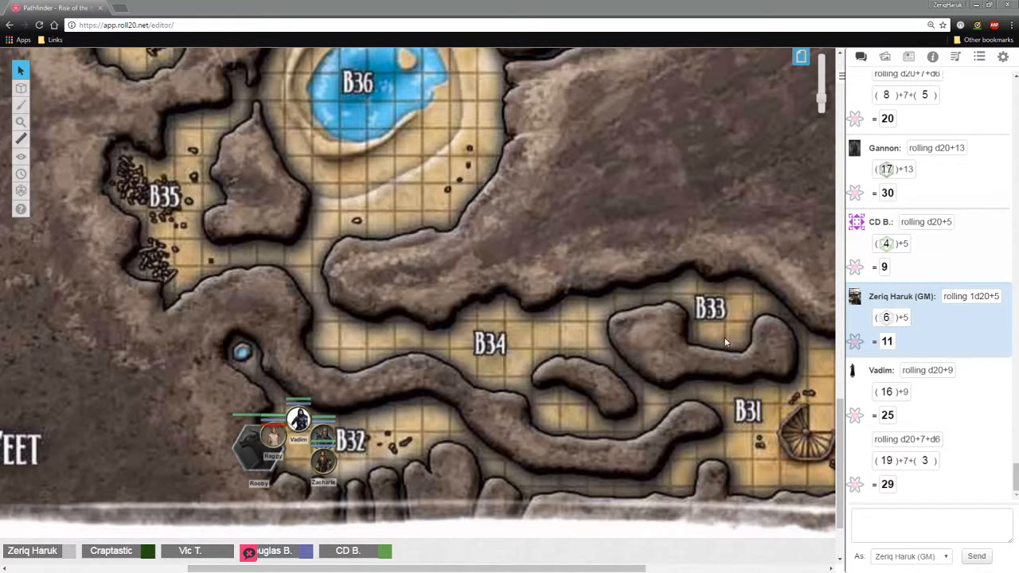
mouse_move(703, 311)
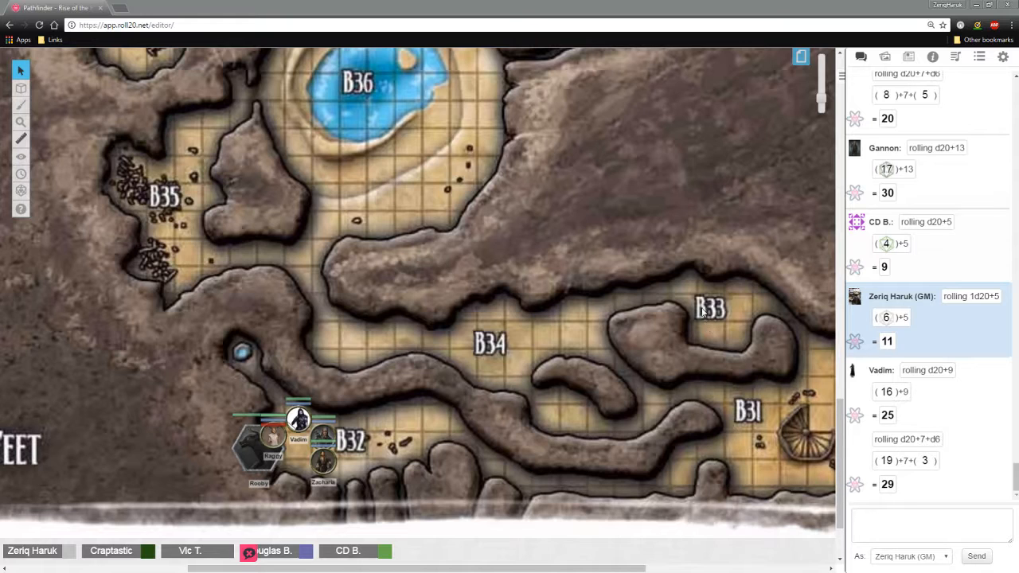
mouse_move(807, 378)
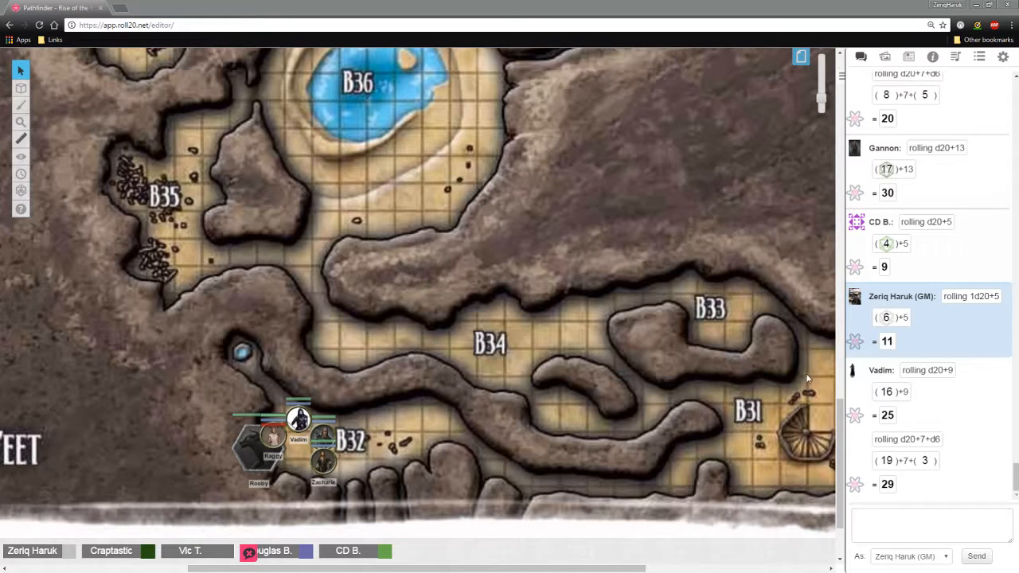
mouse_move(762, 416)
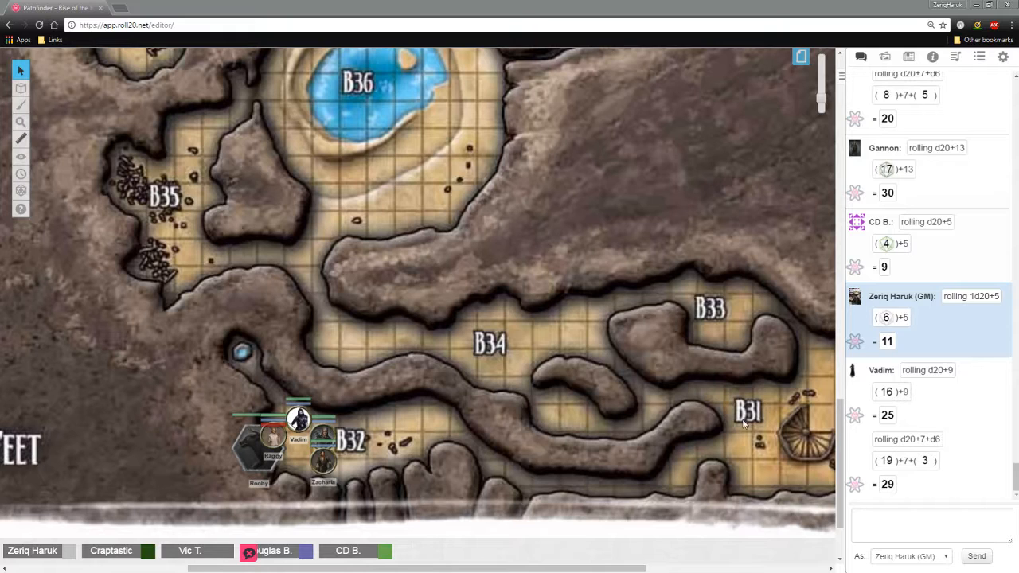
mouse_move(849, 390)
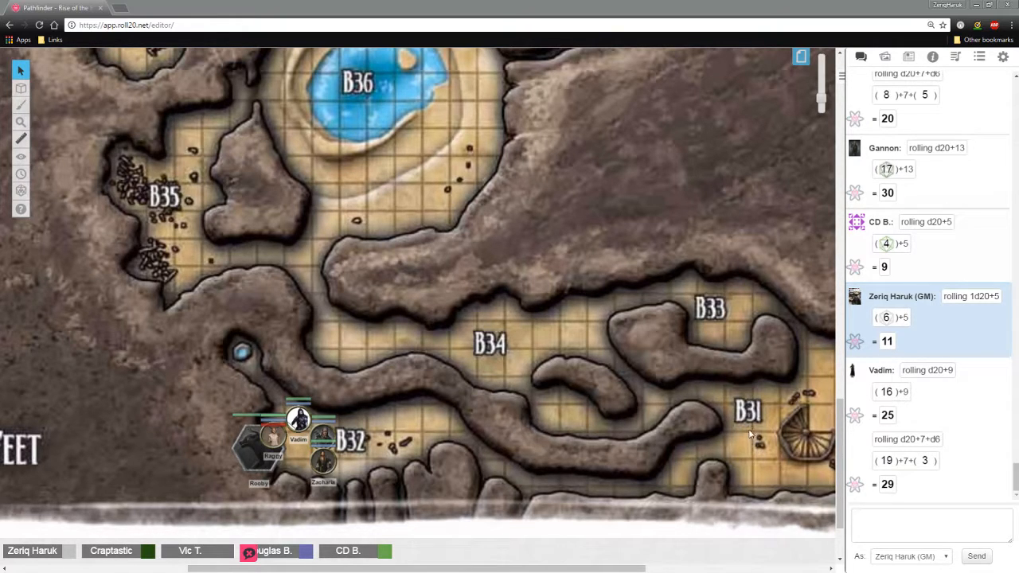
mouse_move(756, 426)
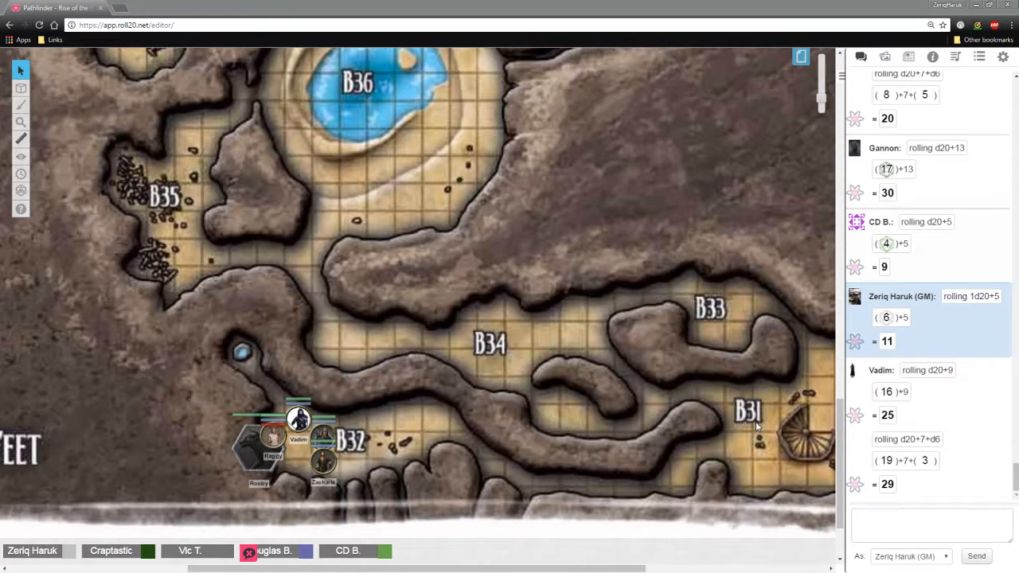
mouse_move(742, 424)
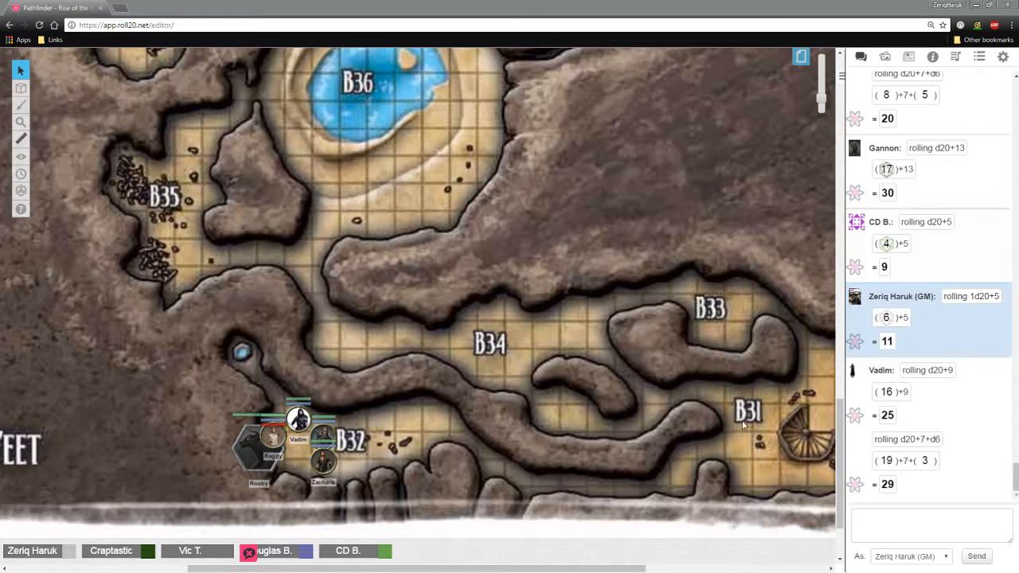
mouse_move(824, 399)
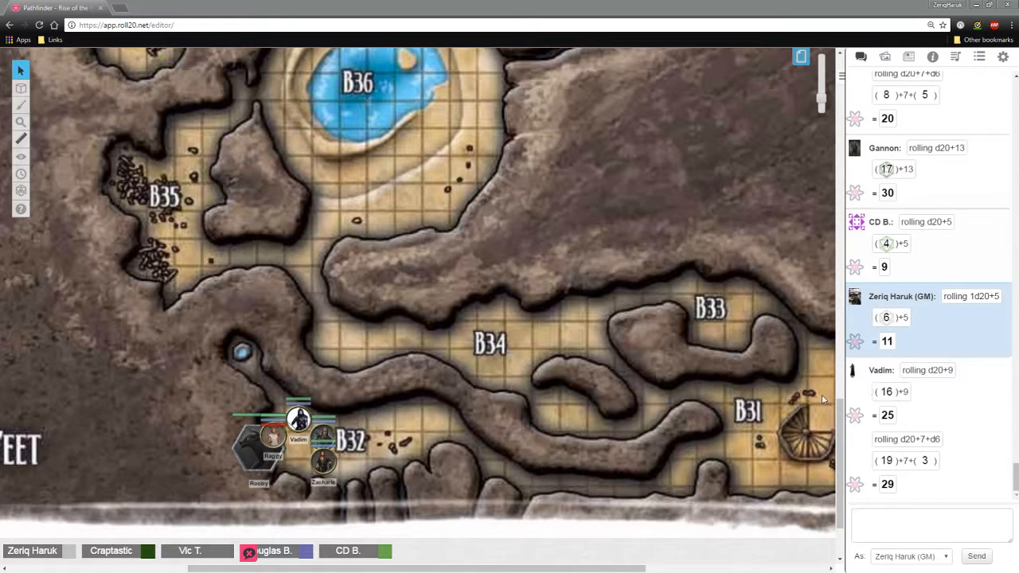
mouse_move(770, 429)
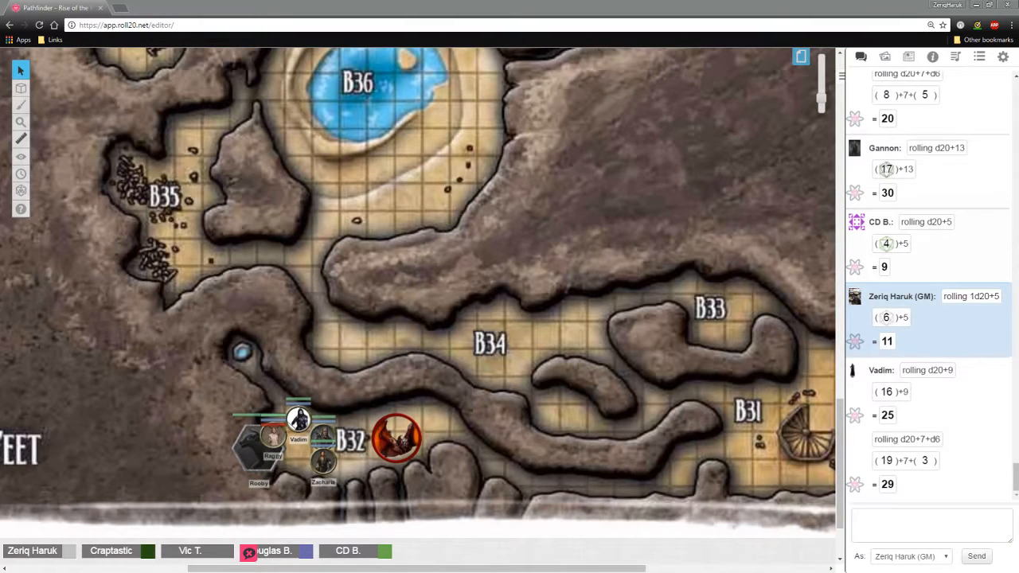
Select the newly placed bat token east of the party at B32
click(396, 436)
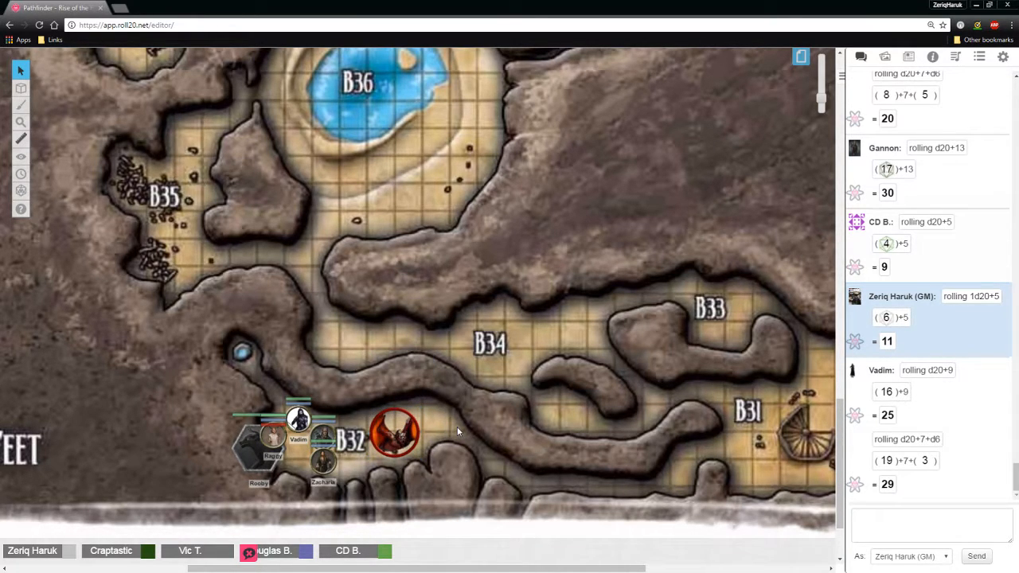
mouse_move(448, 428)
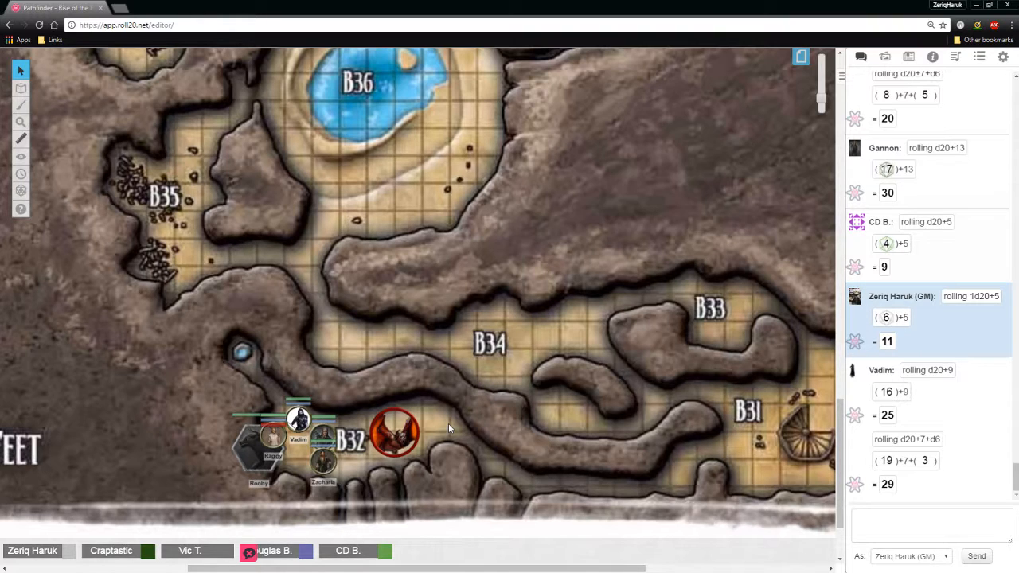
mouse_move(420, 365)
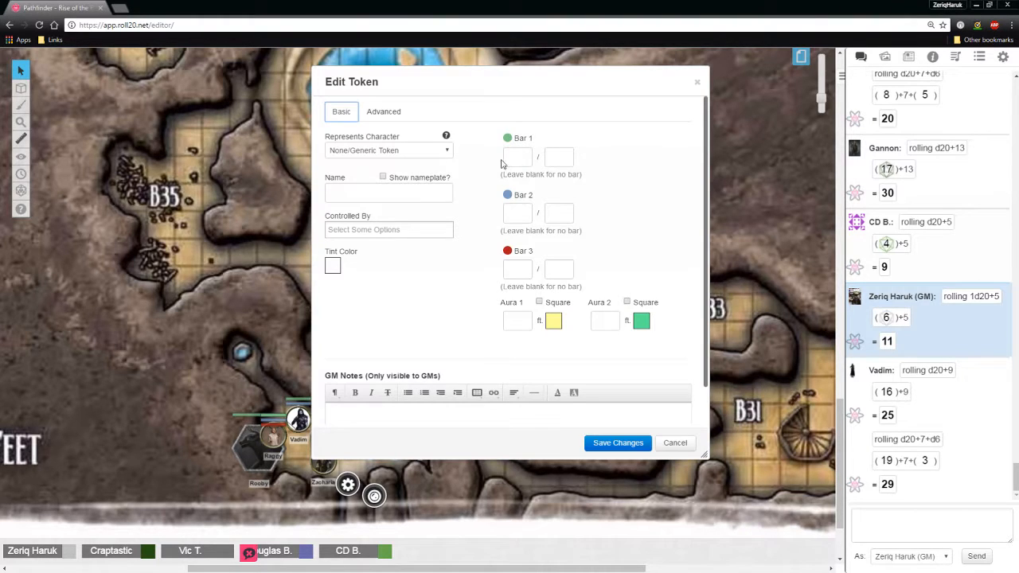
Show the nameplate, name the token 'Dire Ghoul Bat' and fill Bar 1 with 52
click(383, 176)
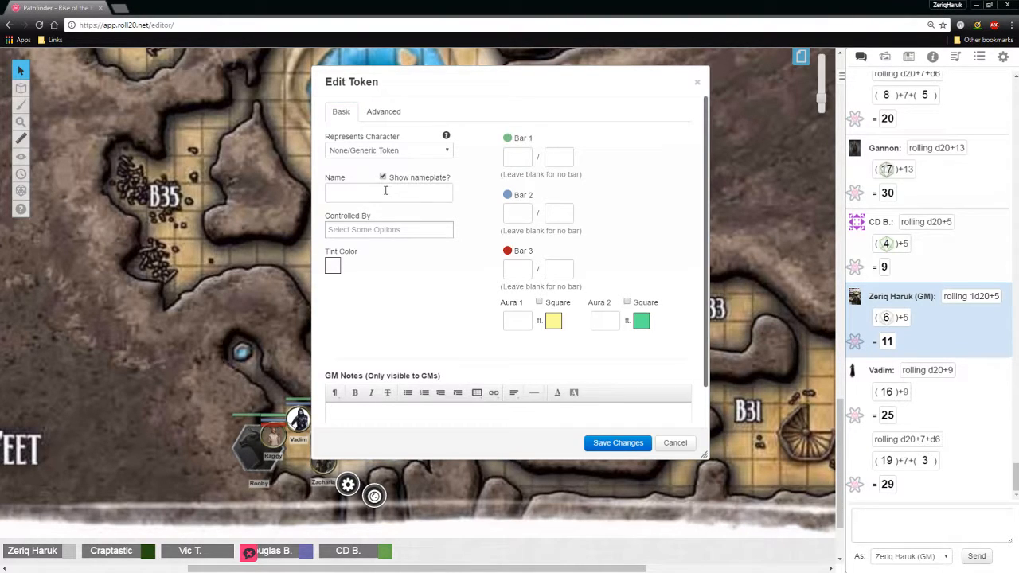
text(Dire Ghoul Bat)
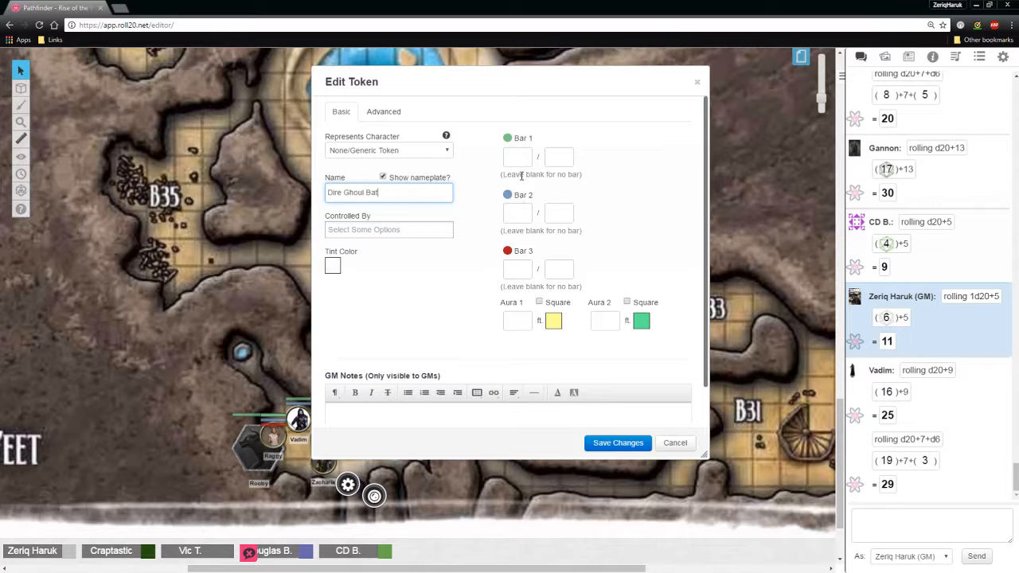
text(52)
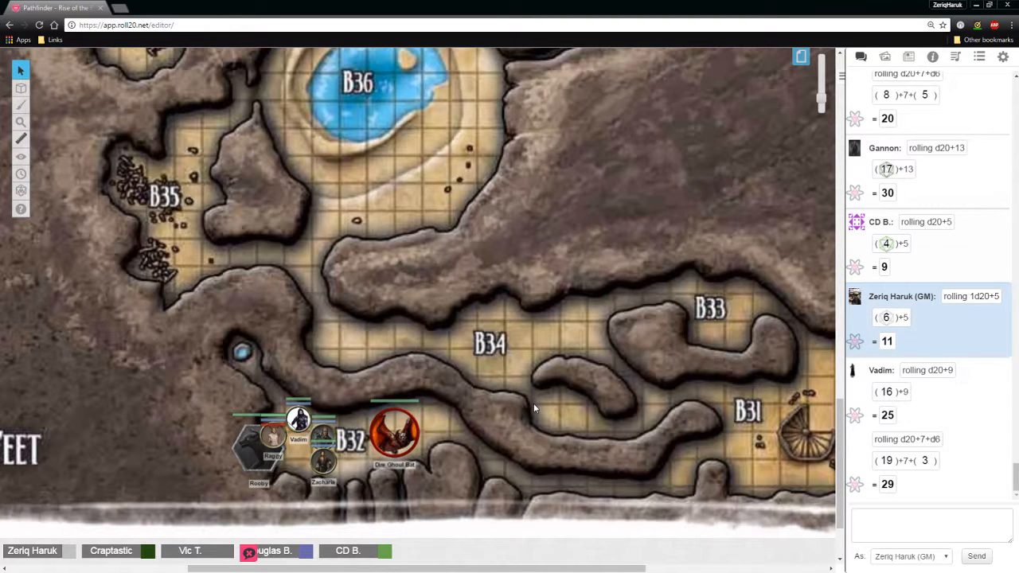
mouse_move(540, 450)
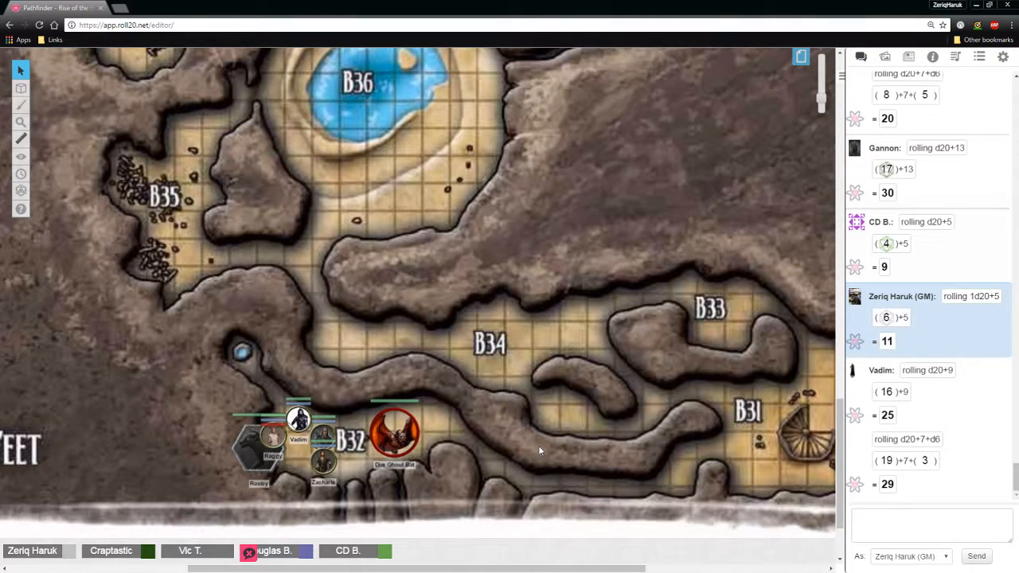
Bring up the empty Turn Order tracker from the left toolbar
click(20, 156)
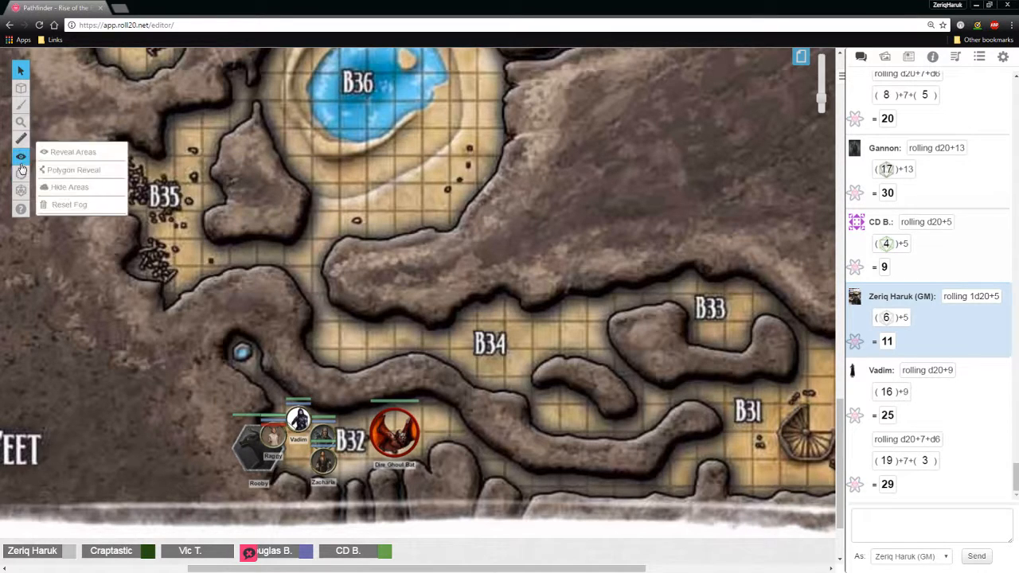
click(20, 173)
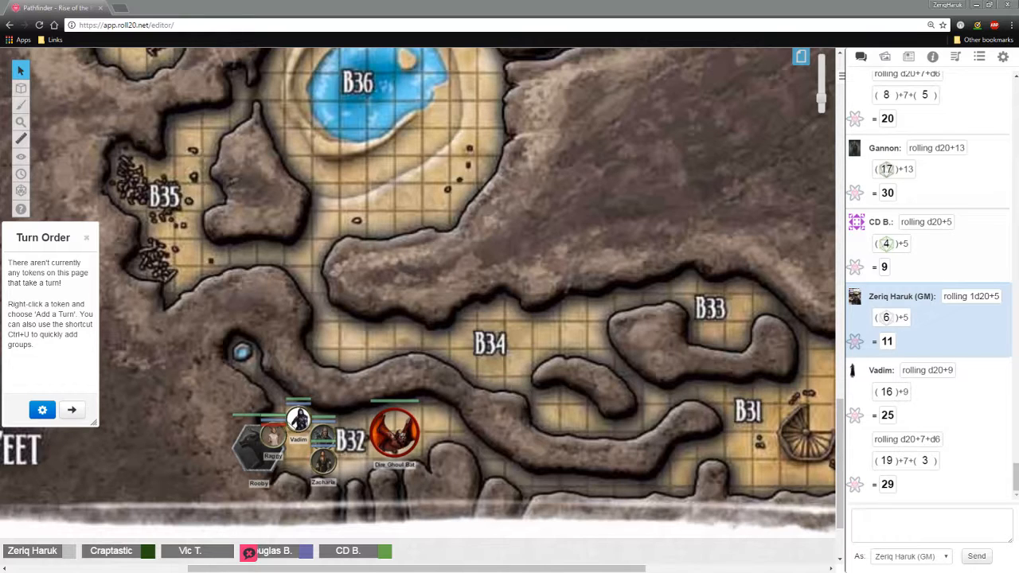
scroll(down, 3)
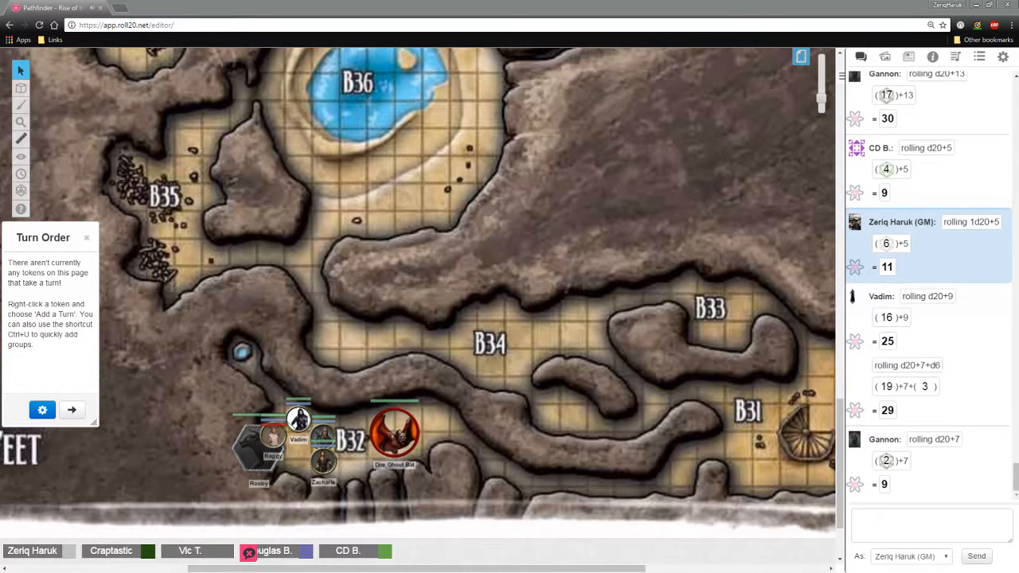
scroll(down, 3)
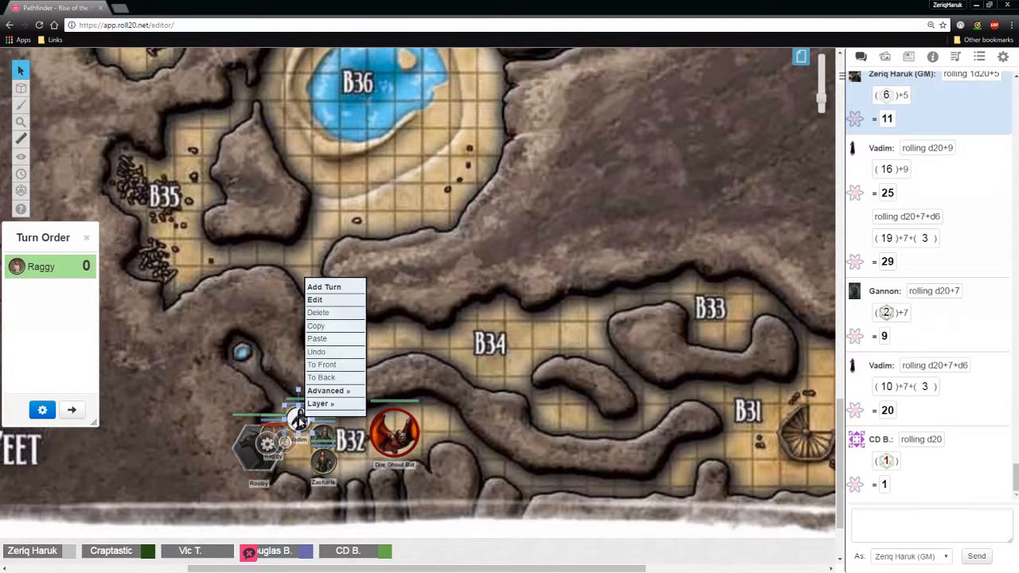
Add Vadim, Gannon, Zacharia and the Dire Ghoul Bat as turns after Raggy, all at 0
click(323, 286)
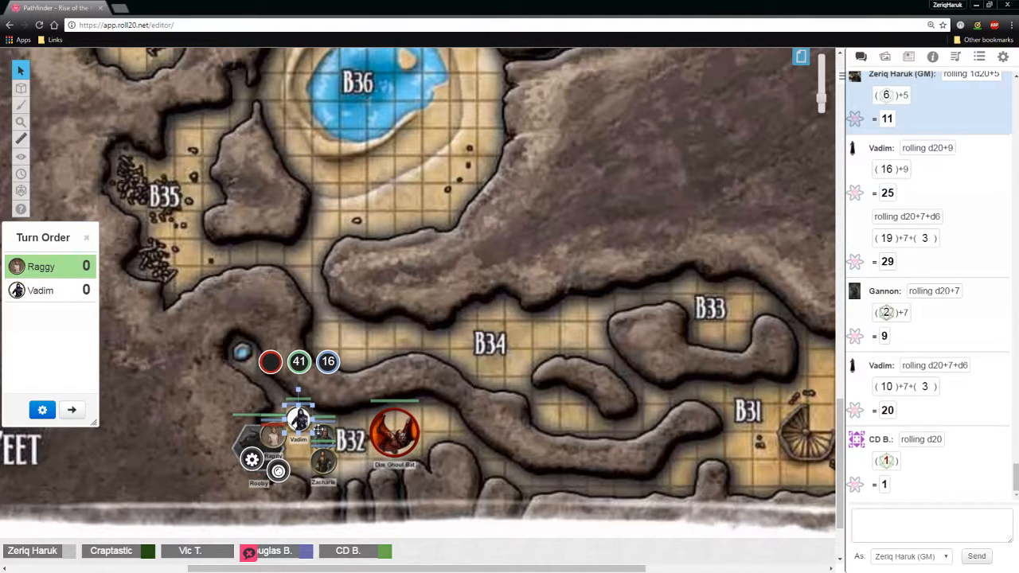
right_click(328, 362)
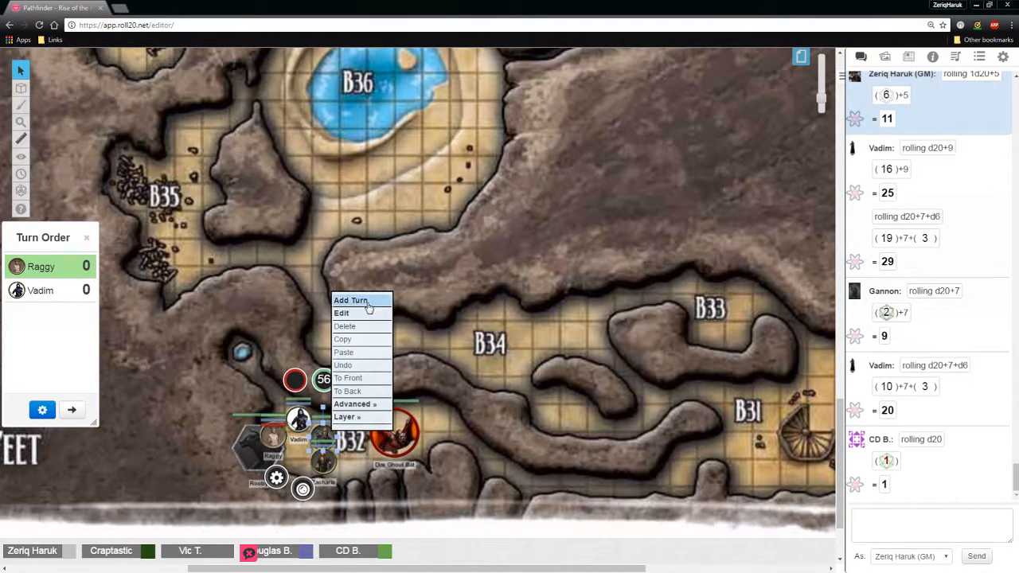
click(351, 300)
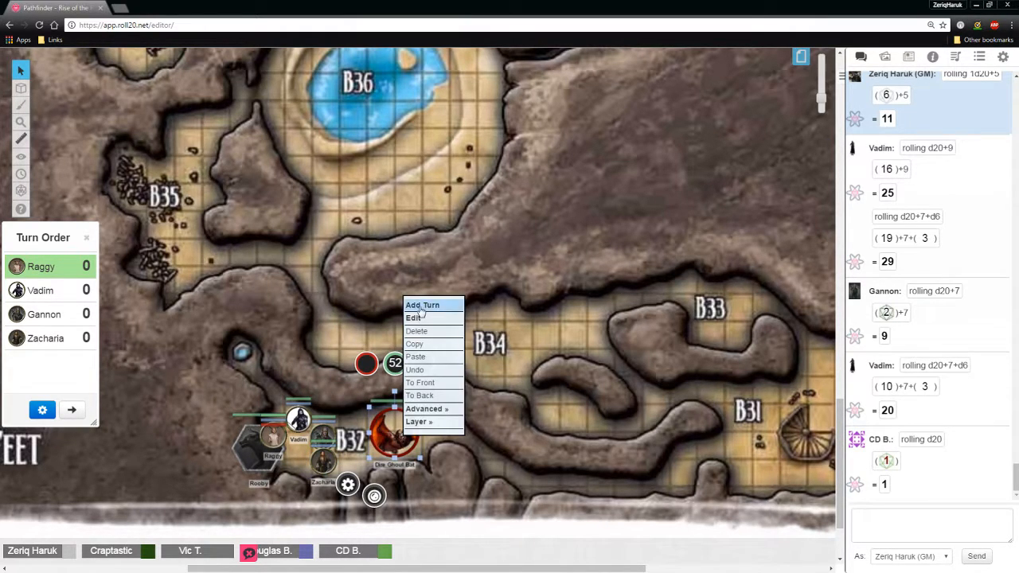
click(422, 304)
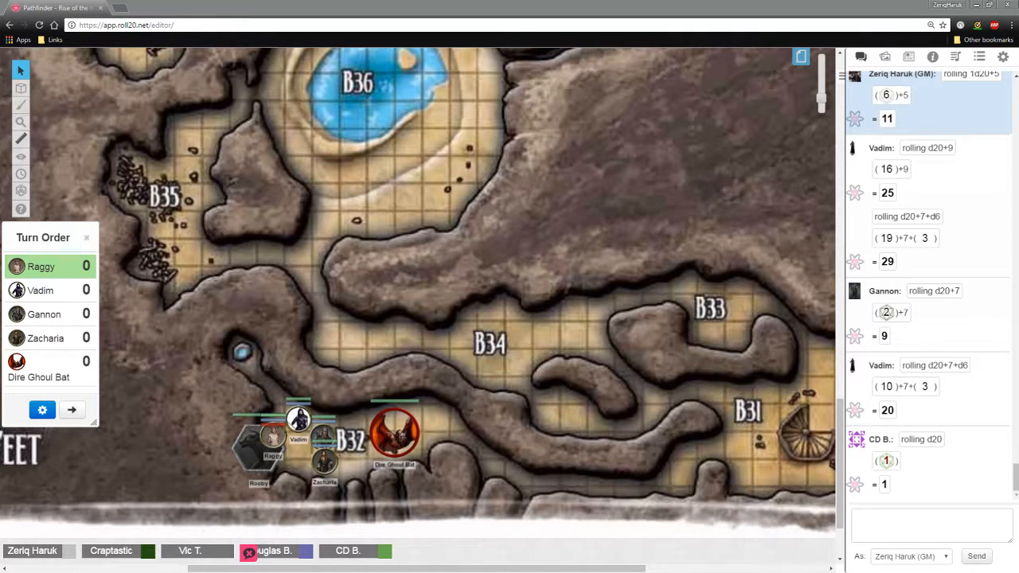
mouse_move(911, 471)
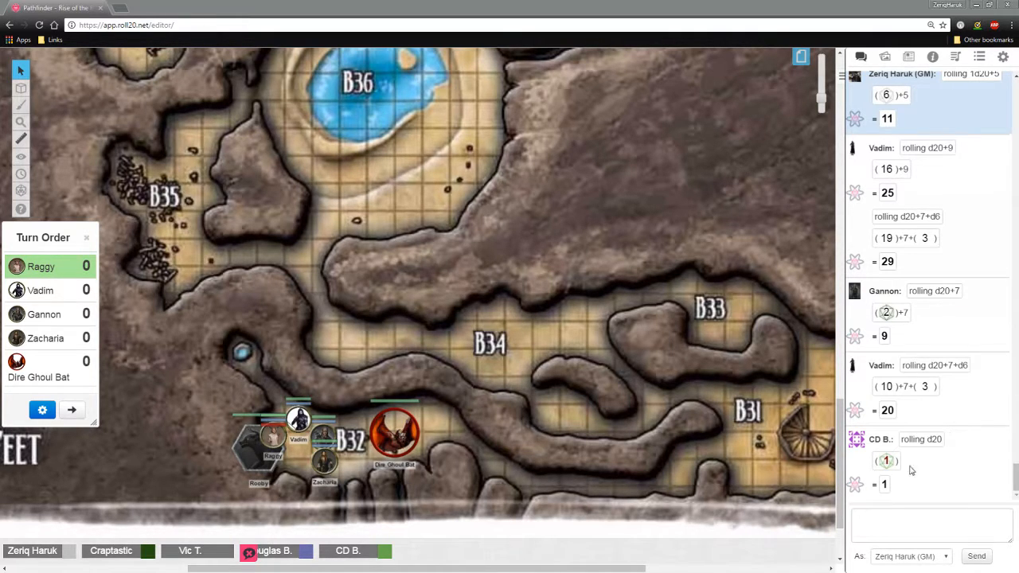
Roll initiative in chat with /roll 1d20+8 for the combatants
text(/r)
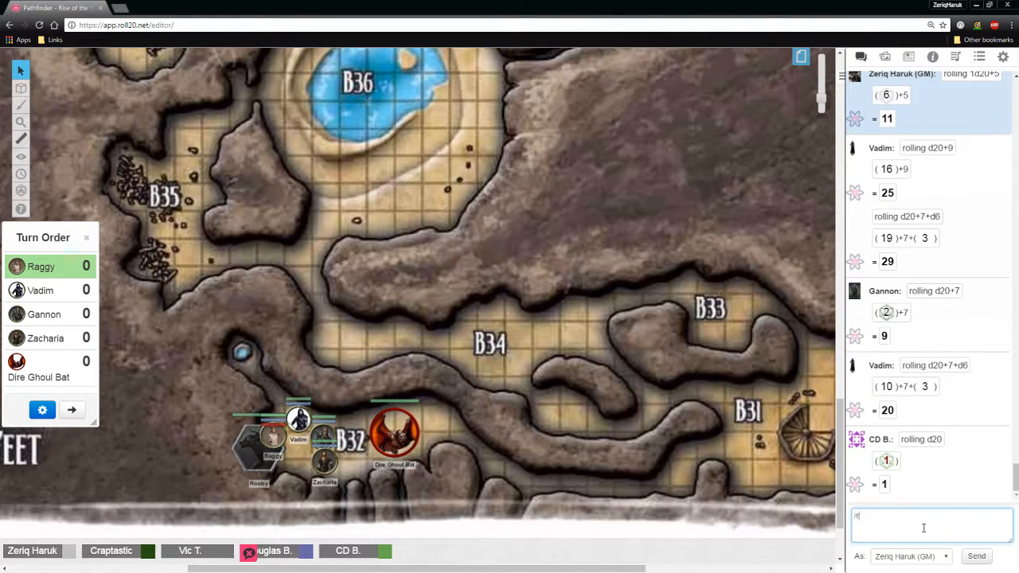
text(oll 1d20)
click(84, 267)
text(19)
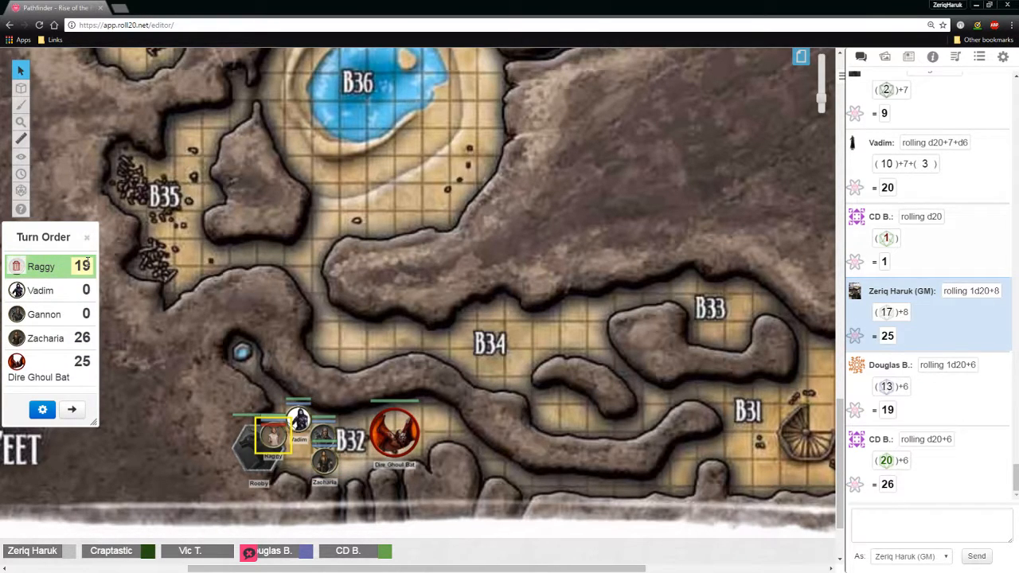
Enter Vadim's initiative as 20 and Gannon's as 23 in the turn order
scroll(down, 3)
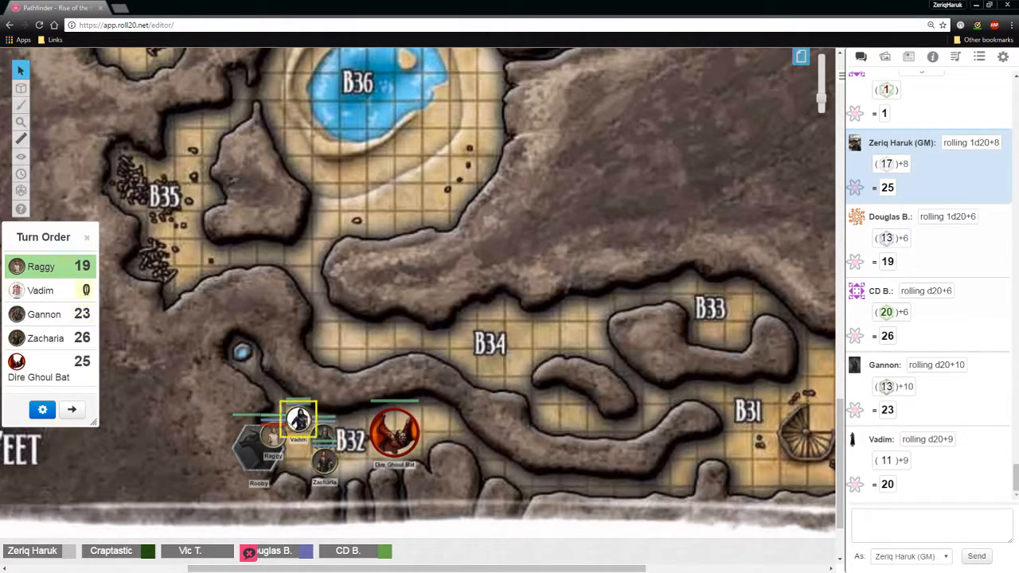
click(82, 290)
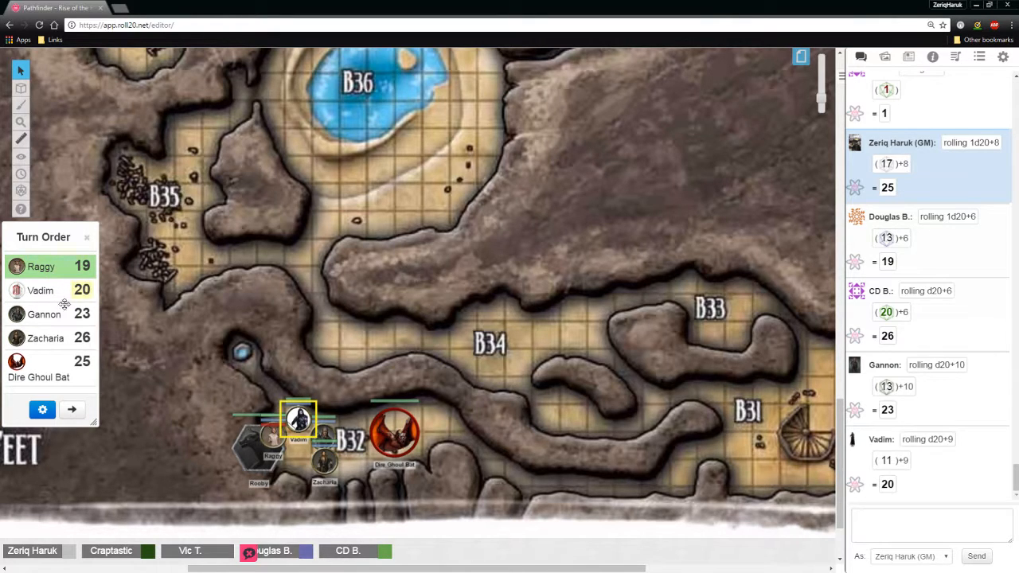
click(42, 409)
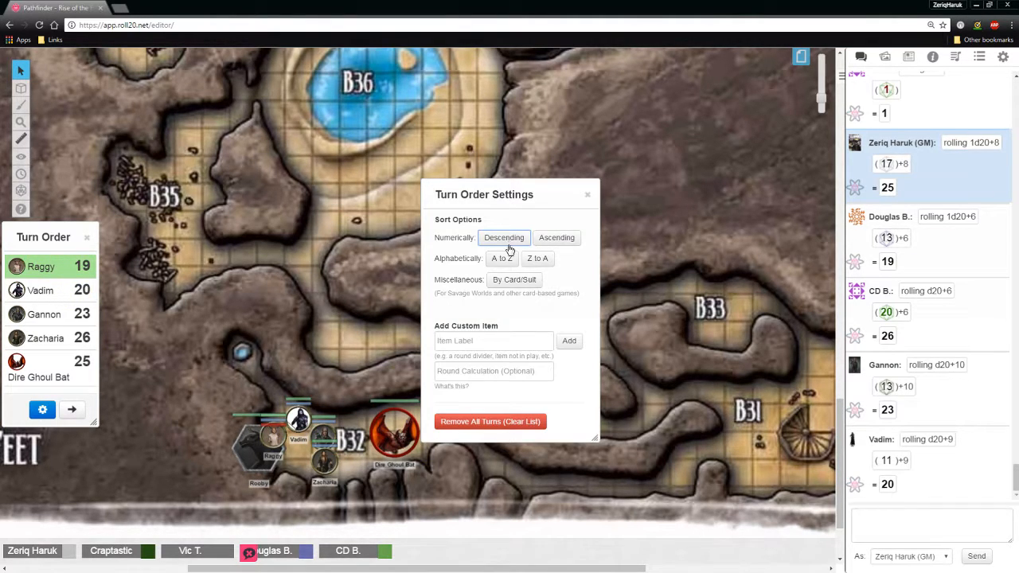